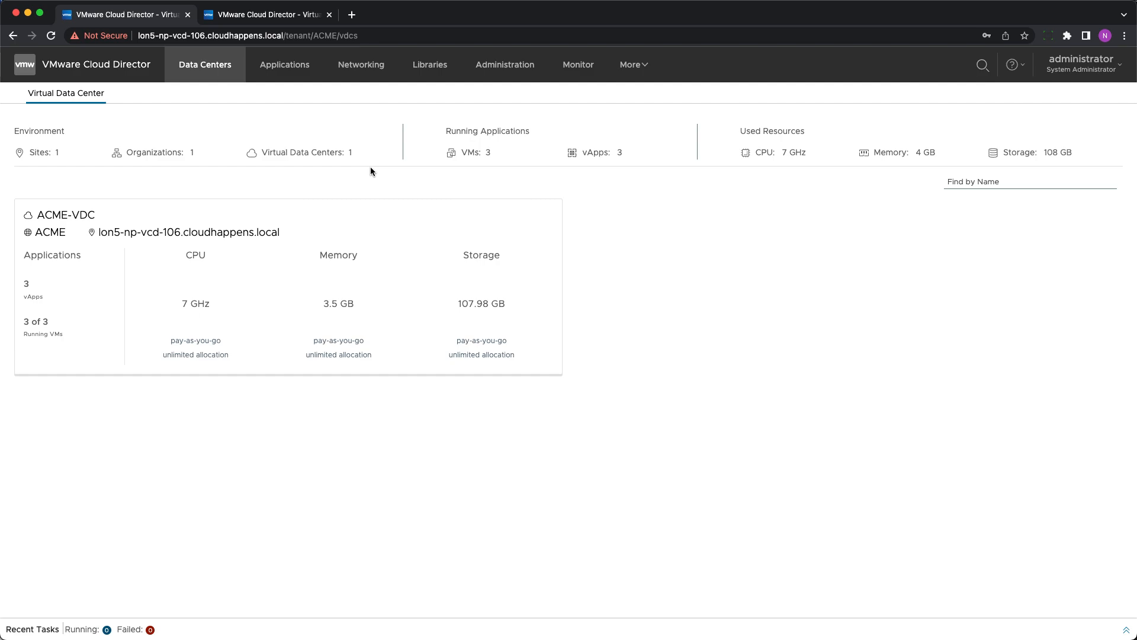
Step: Show the vApp Templates library with the VM template, and list the extra portals
left_click(429, 64)
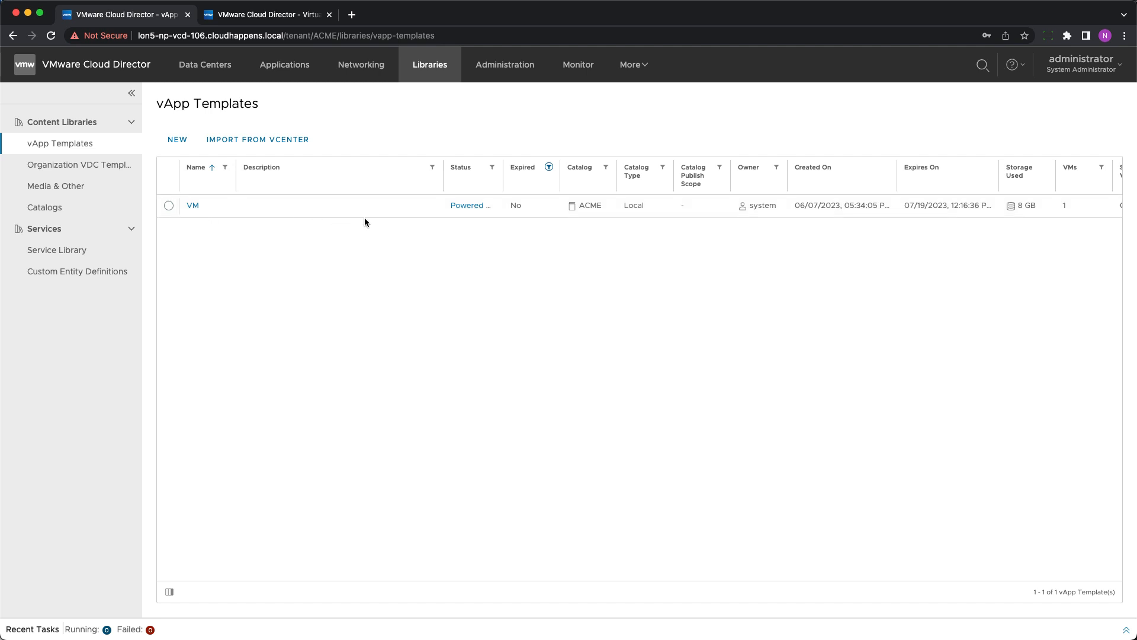
left_click(633, 64)
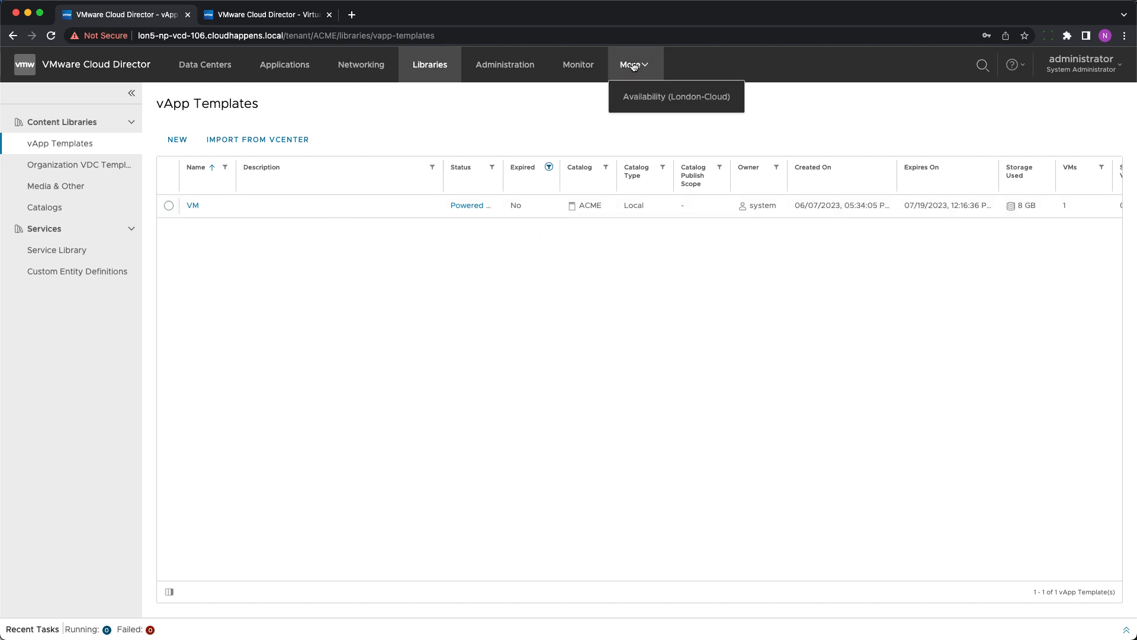
Step: In the London-Cloud availability portal, show outgoing replications filtered to templates
left_click(676, 96)
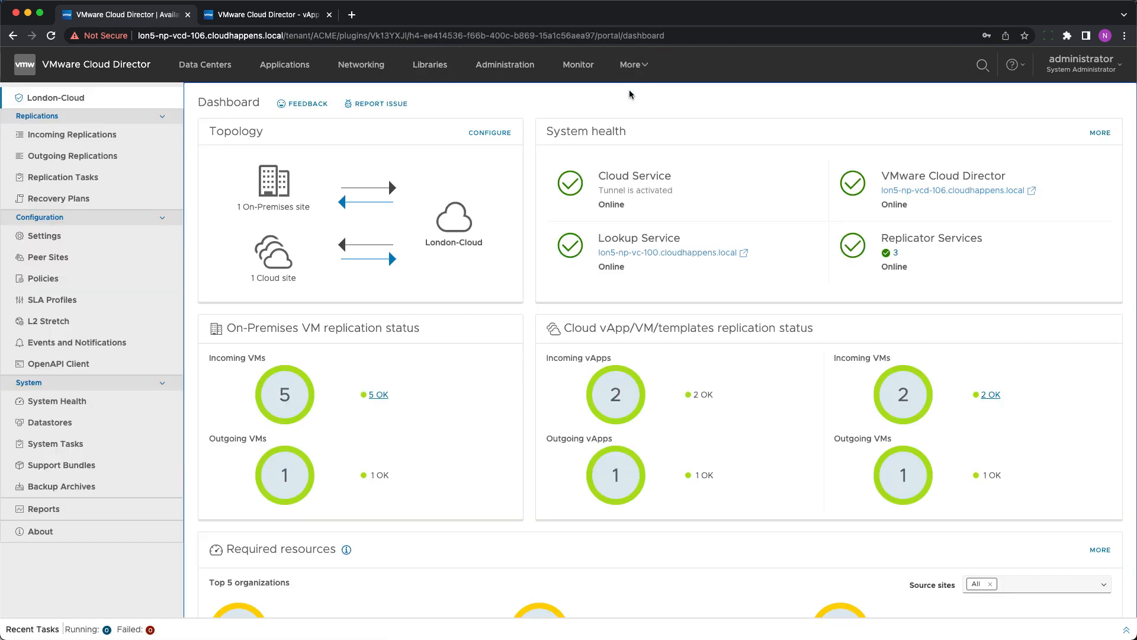
mouse_move(229, 167)
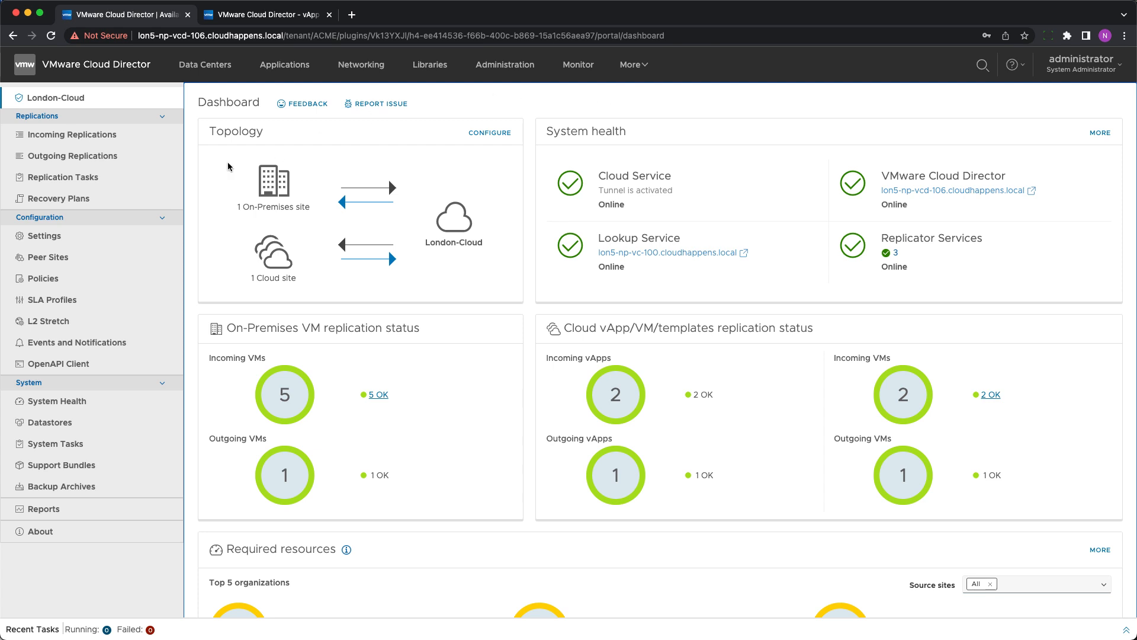
left_click(72, 155)
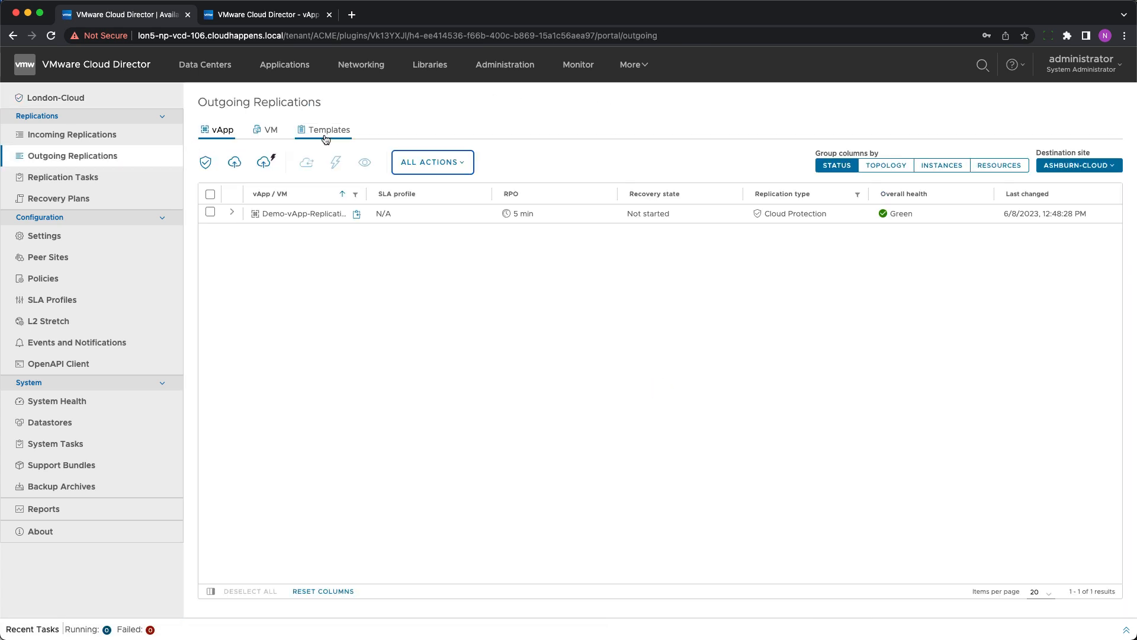
left_click(329, 129)
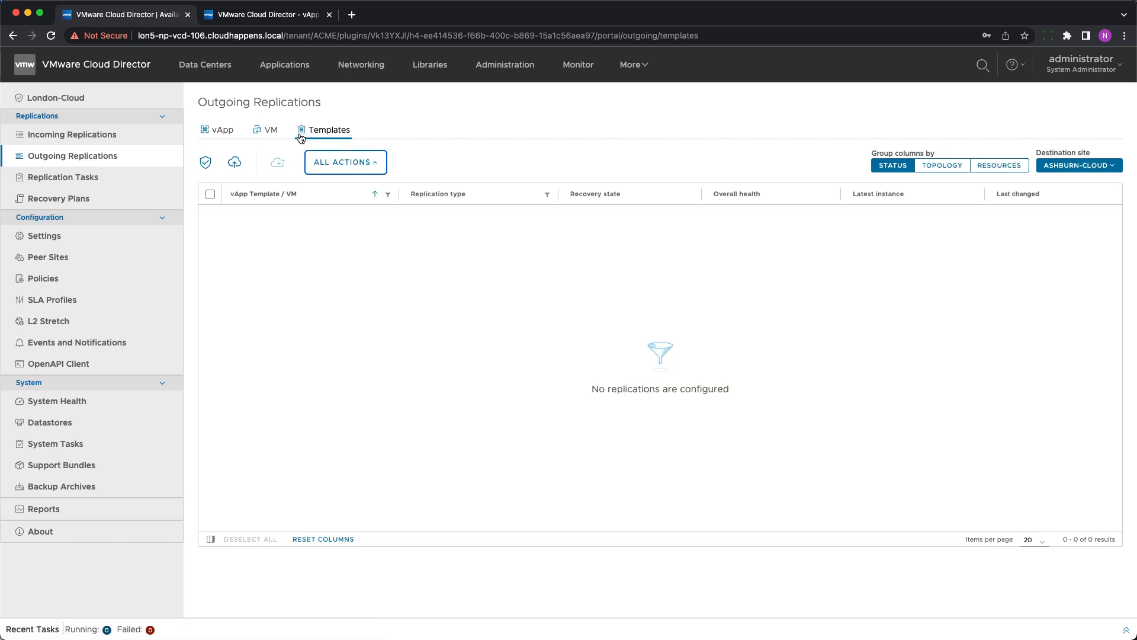
mouse_move(235, 162)
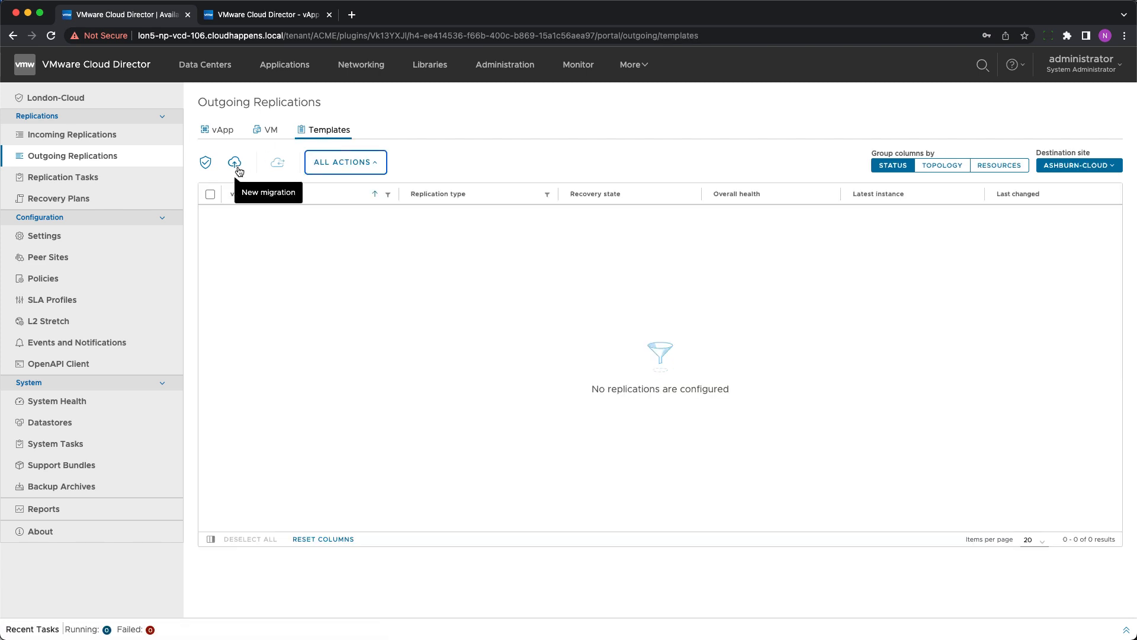
mouse_move(205, 162)
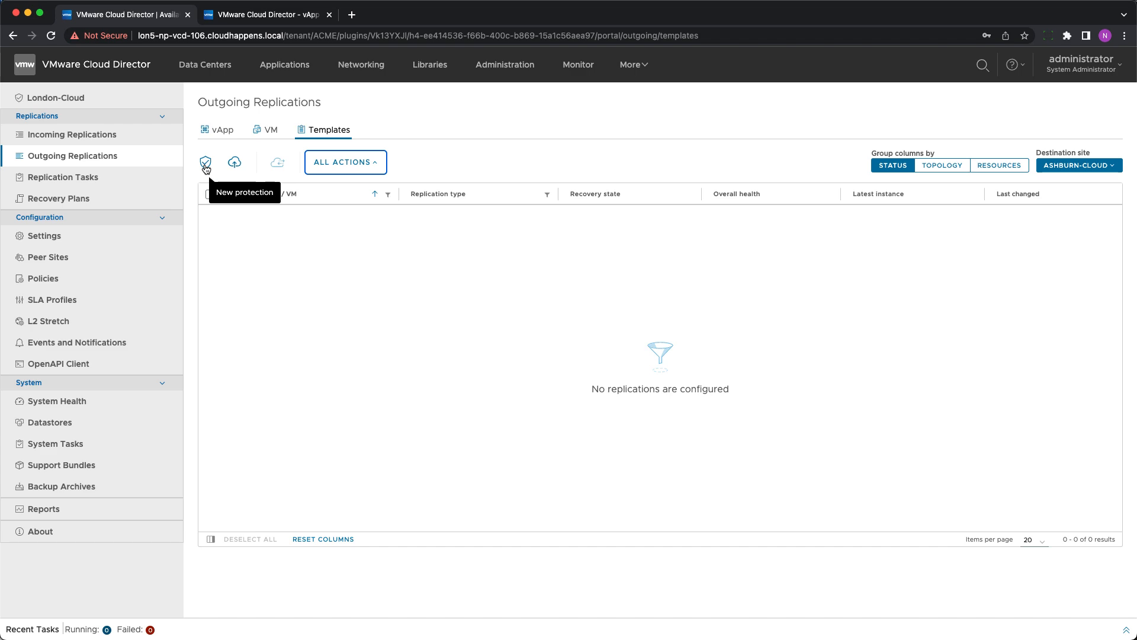
Step: Start a new protection for the VM template with vSAN Default Storage Policy at the destination
left_click(206, 162)
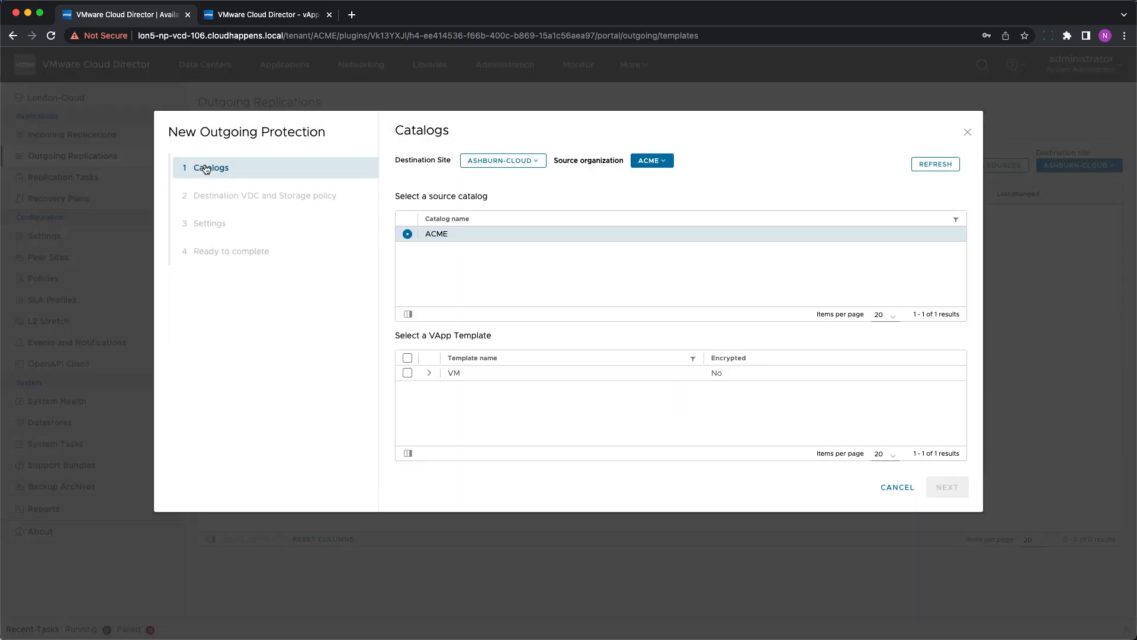
left_click(429, 373)
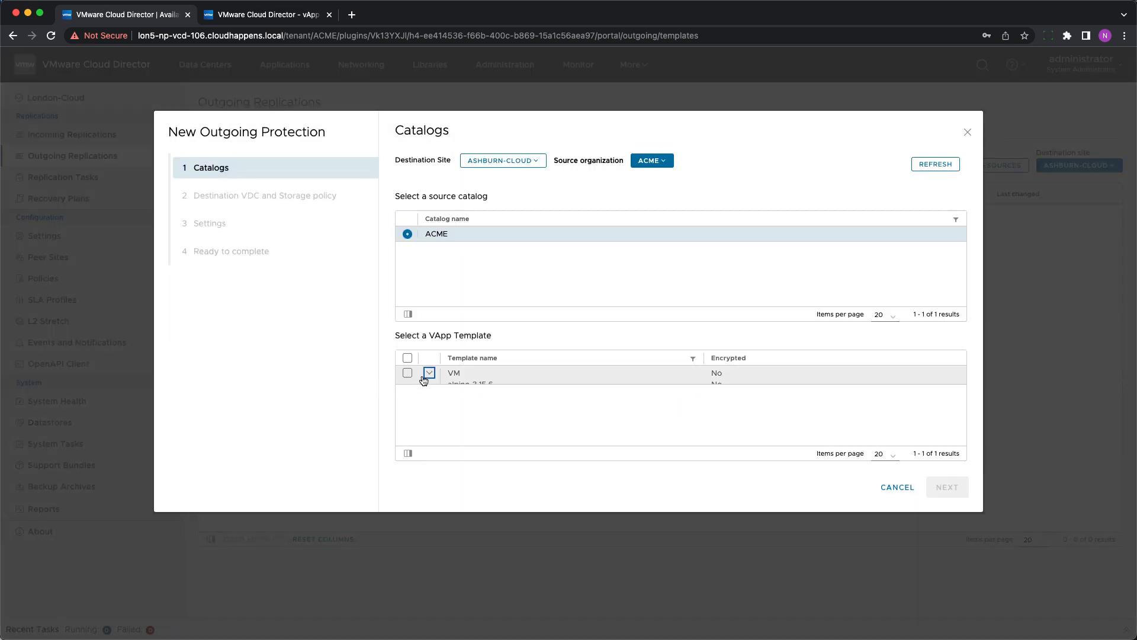
left_click(407, 372)
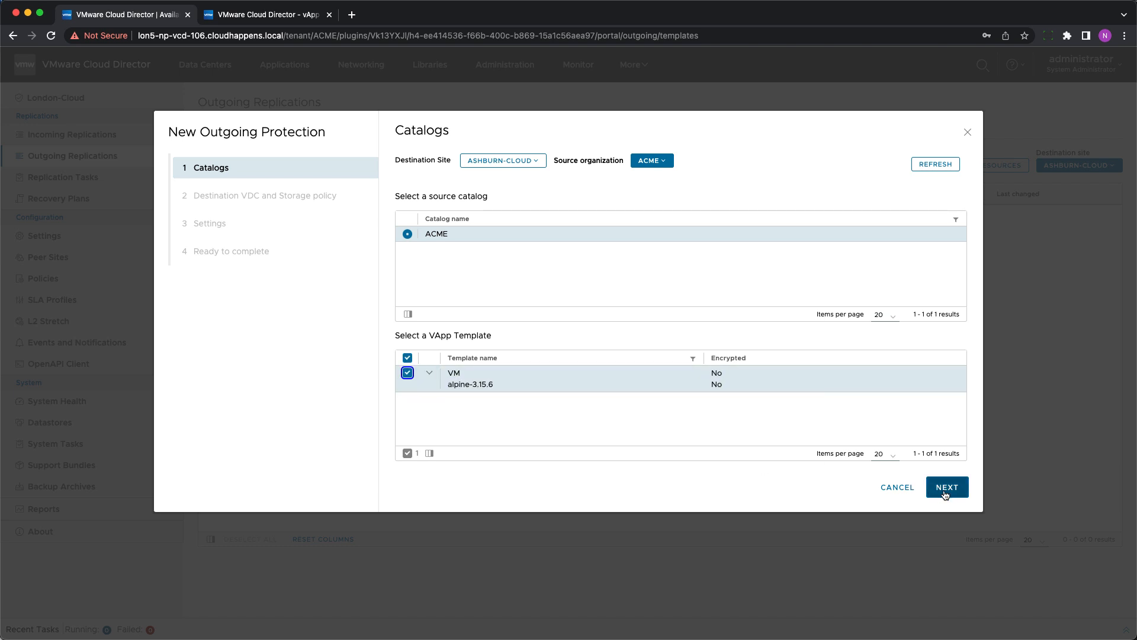
left_click(946, 487)
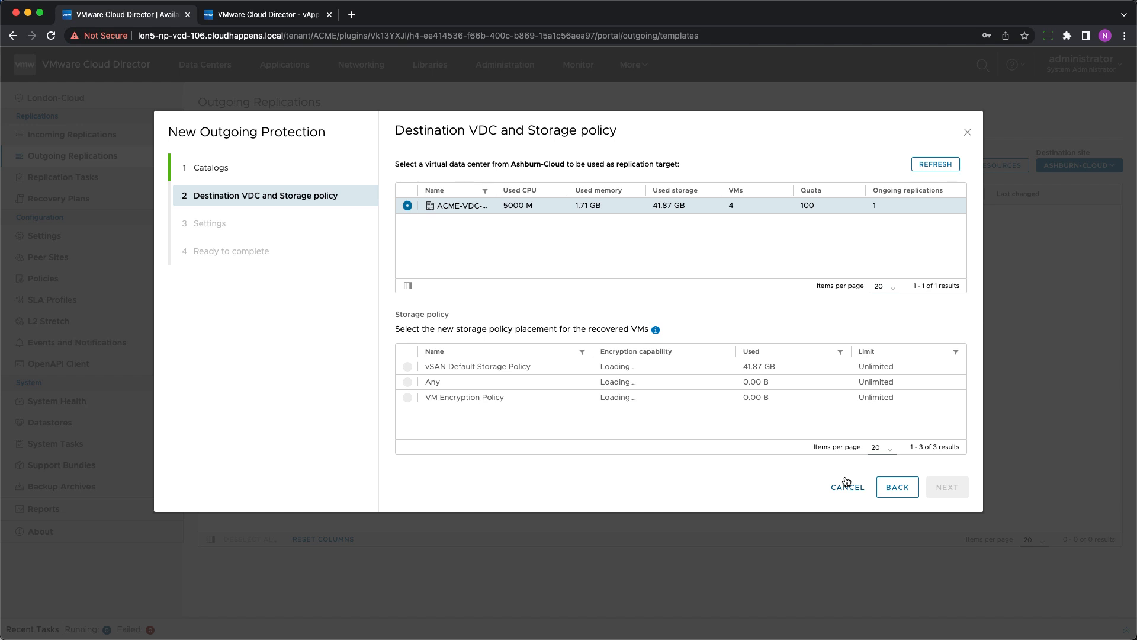
left_click(407, 366)
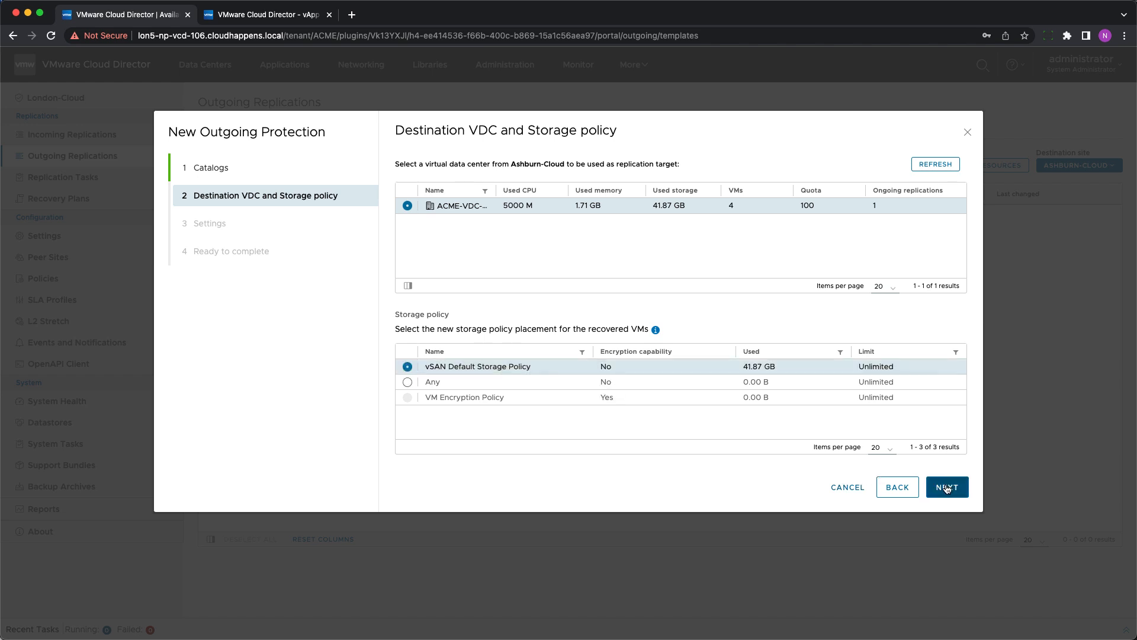
Step: Turn off delayed synchronization, keep old versions as new template copies, and reach the summary
left_click(946, 487)
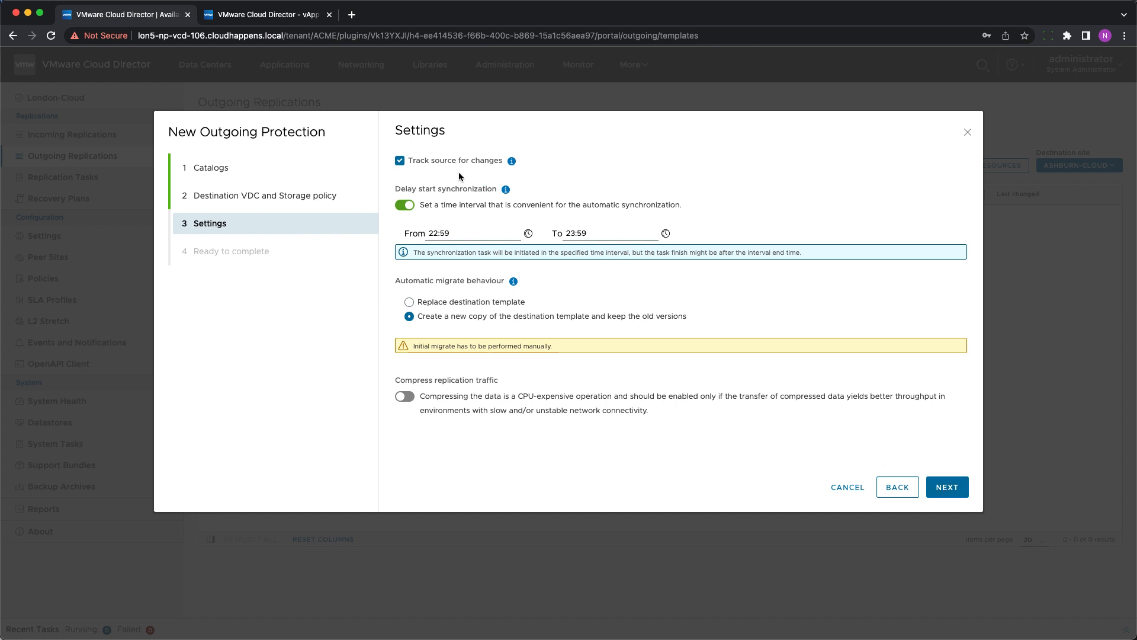
mouse_move(420, 172)
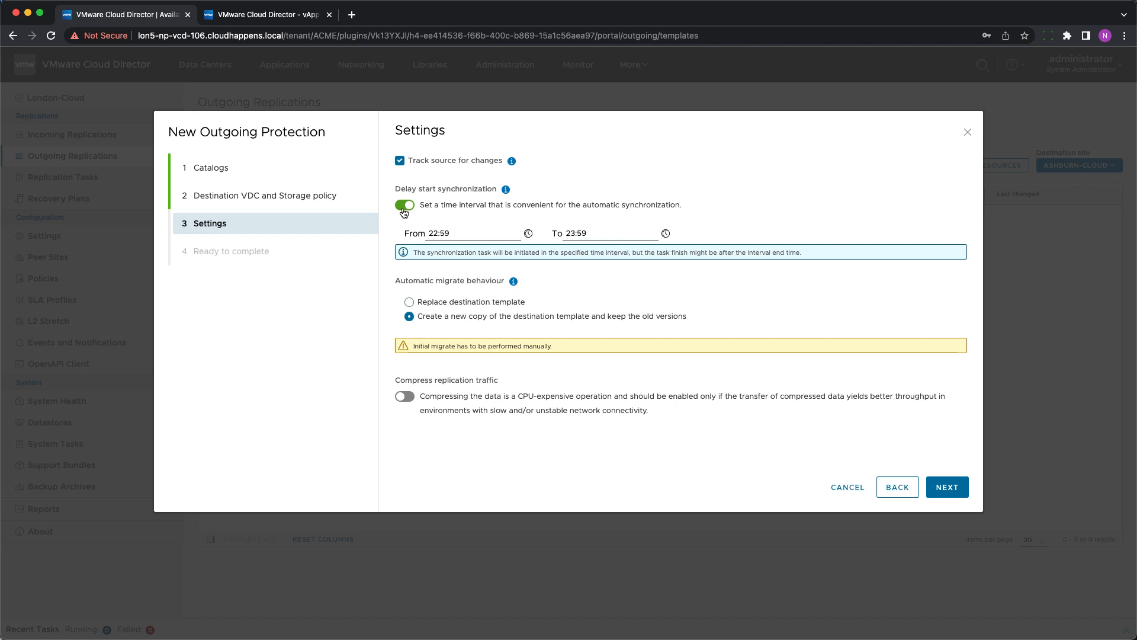
left_click(405, 205)
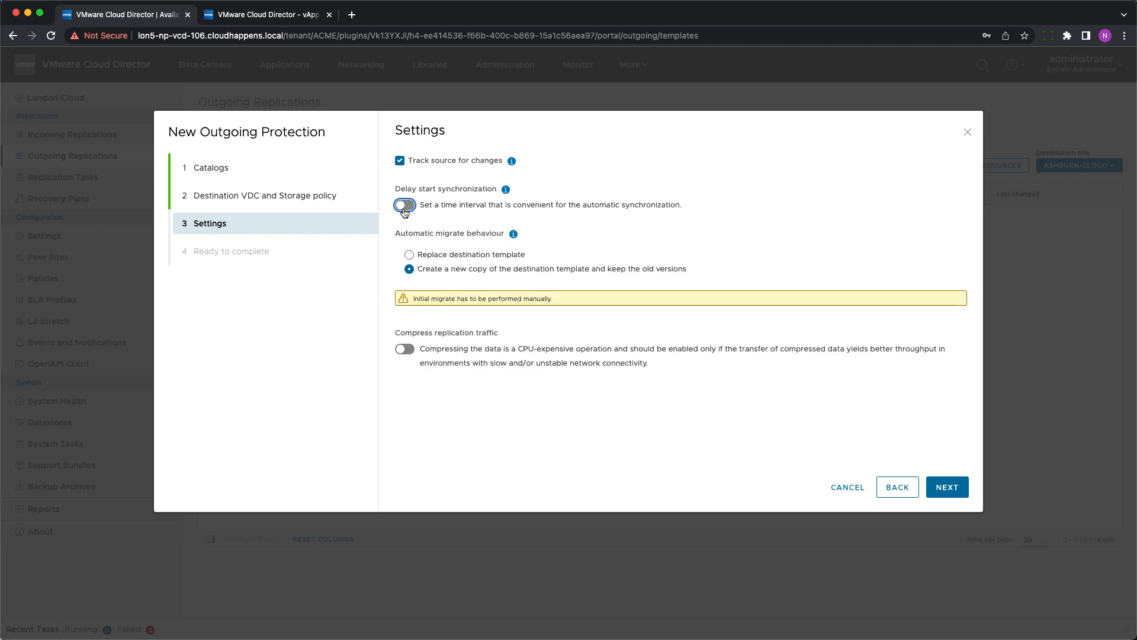
left_click(404, 205)
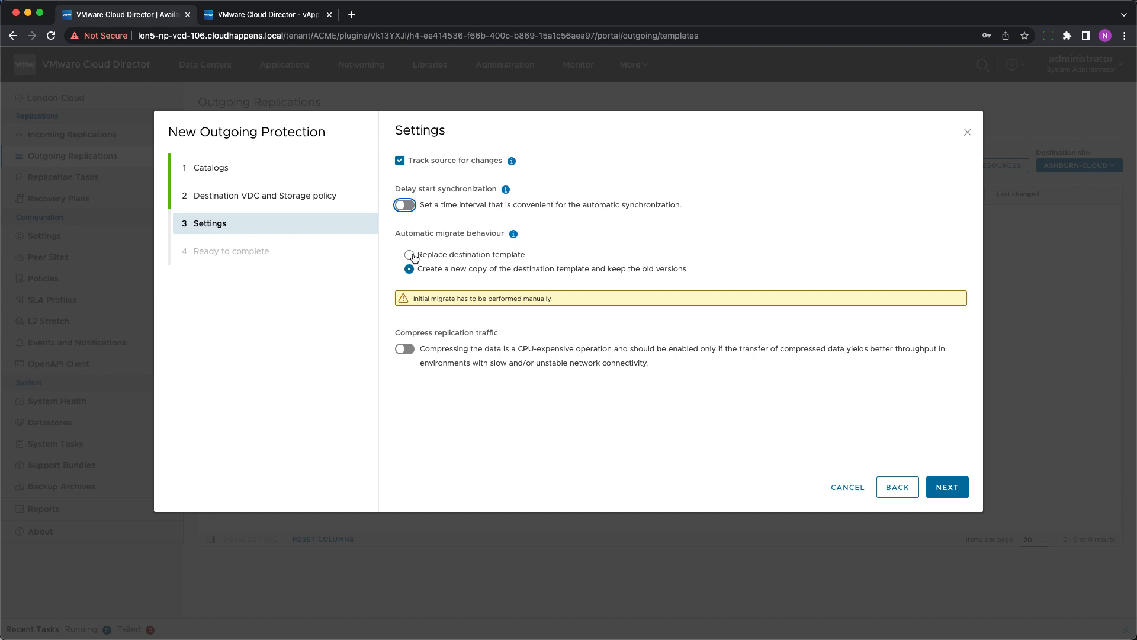
left_click(409, 255)
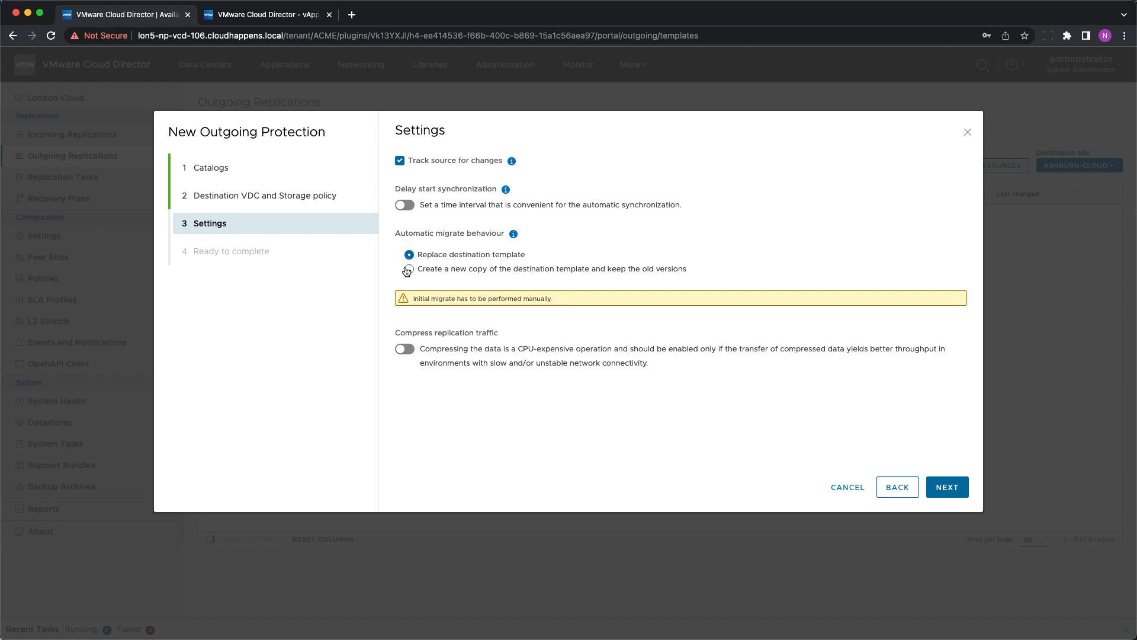
left_click(409, 269)
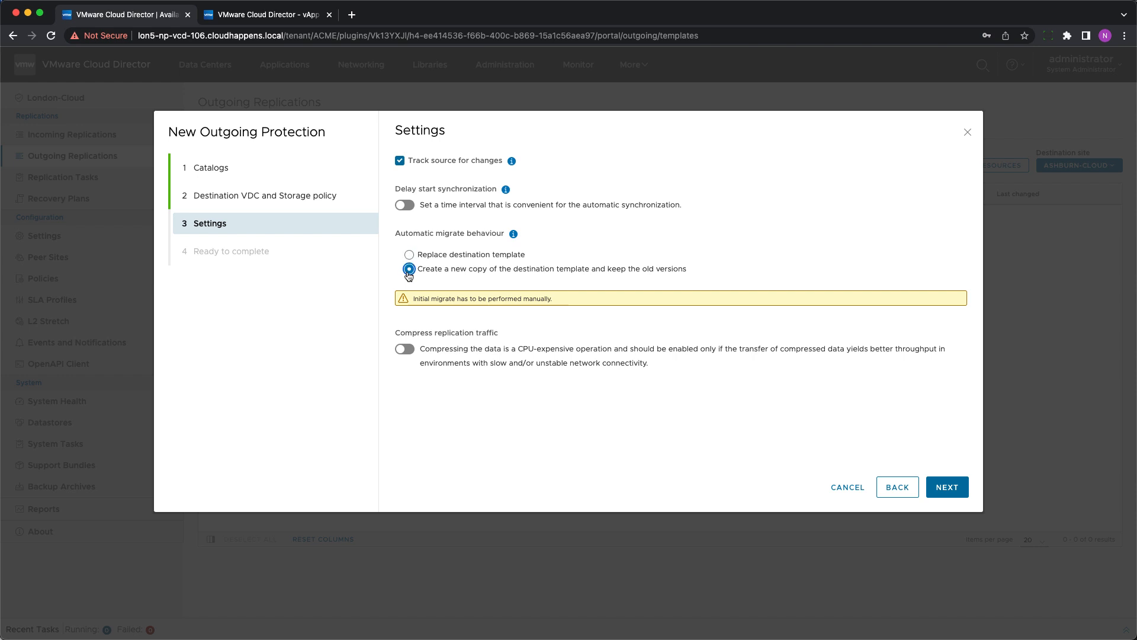
left_click(409, 268)
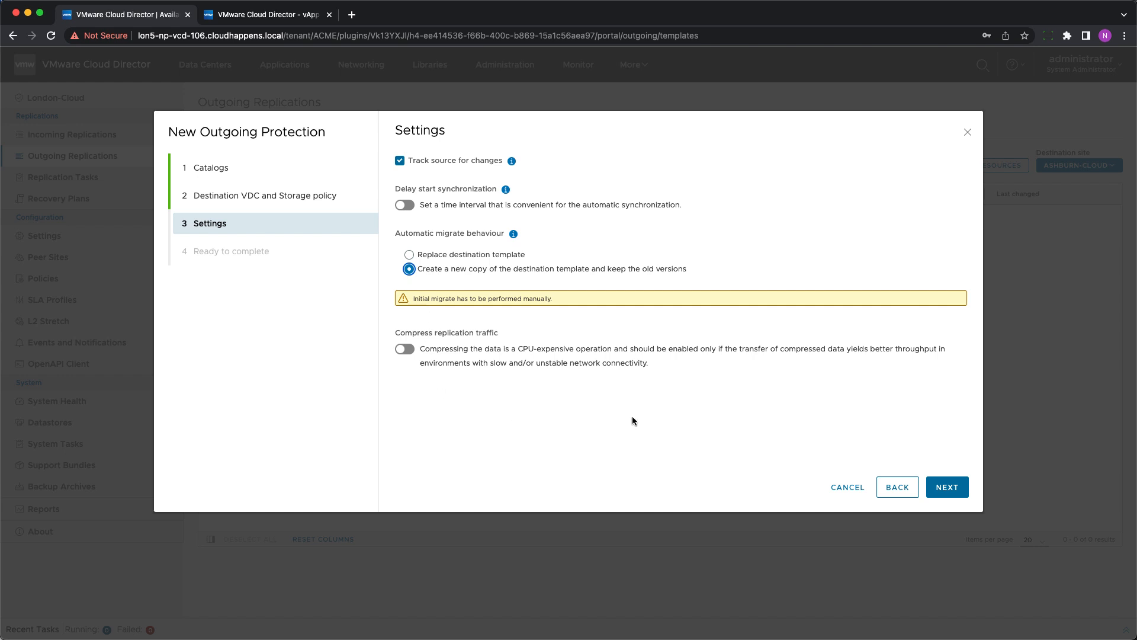
left_click(947, 487)
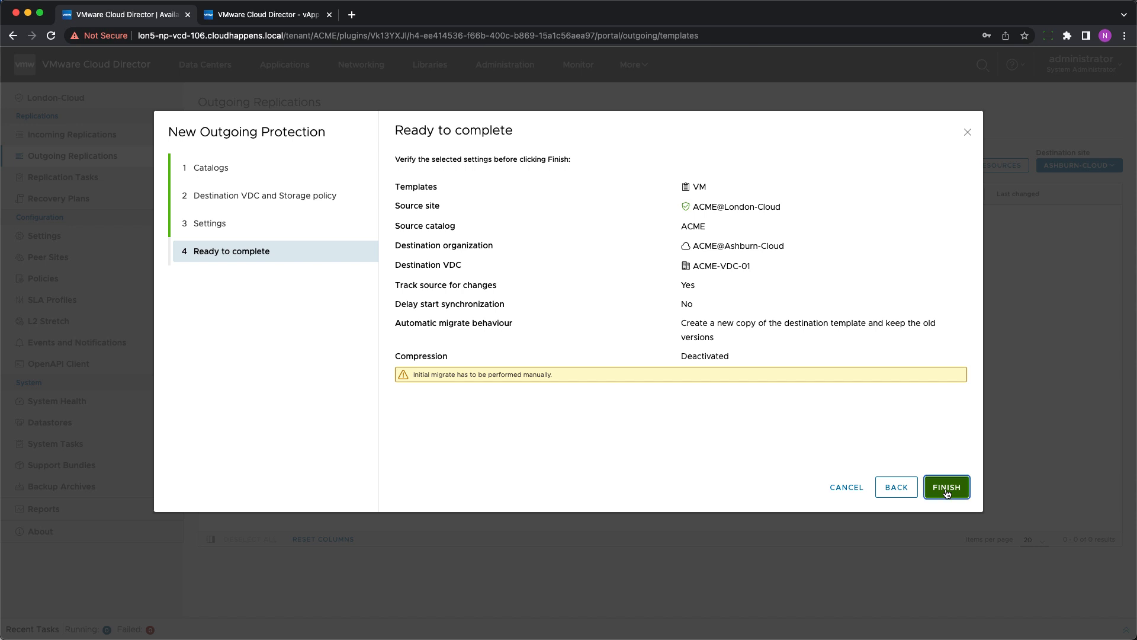
Step: Create the VM template protection to Ashburn-Cloud and select its new replication row
left_click(947, 487)
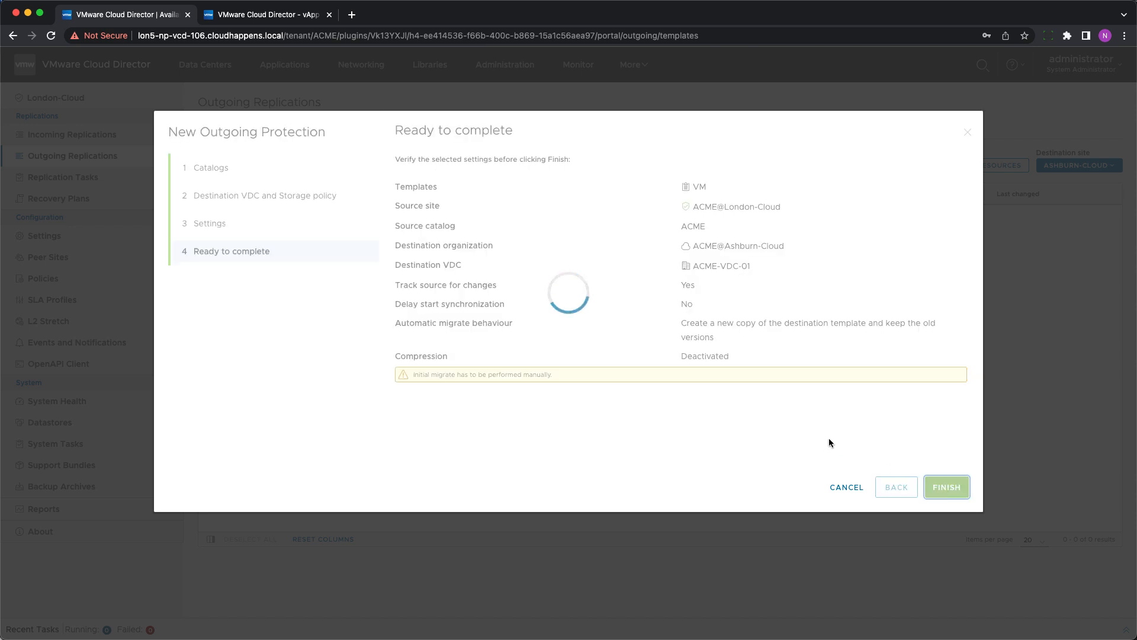
left_click(945, 487)
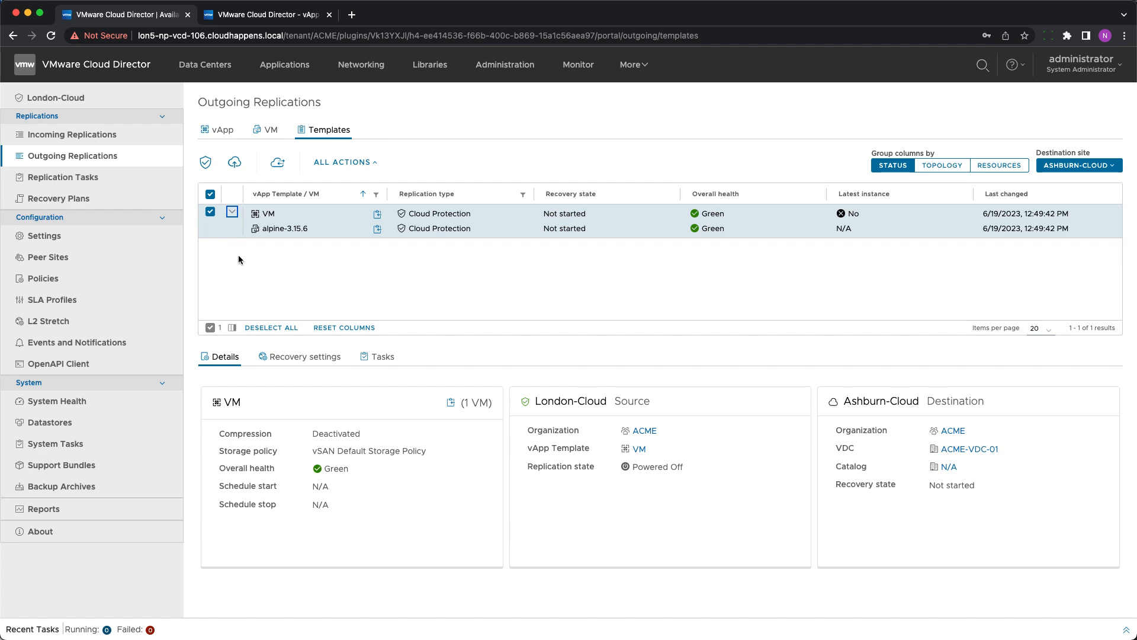
mouse_move(276, 162)
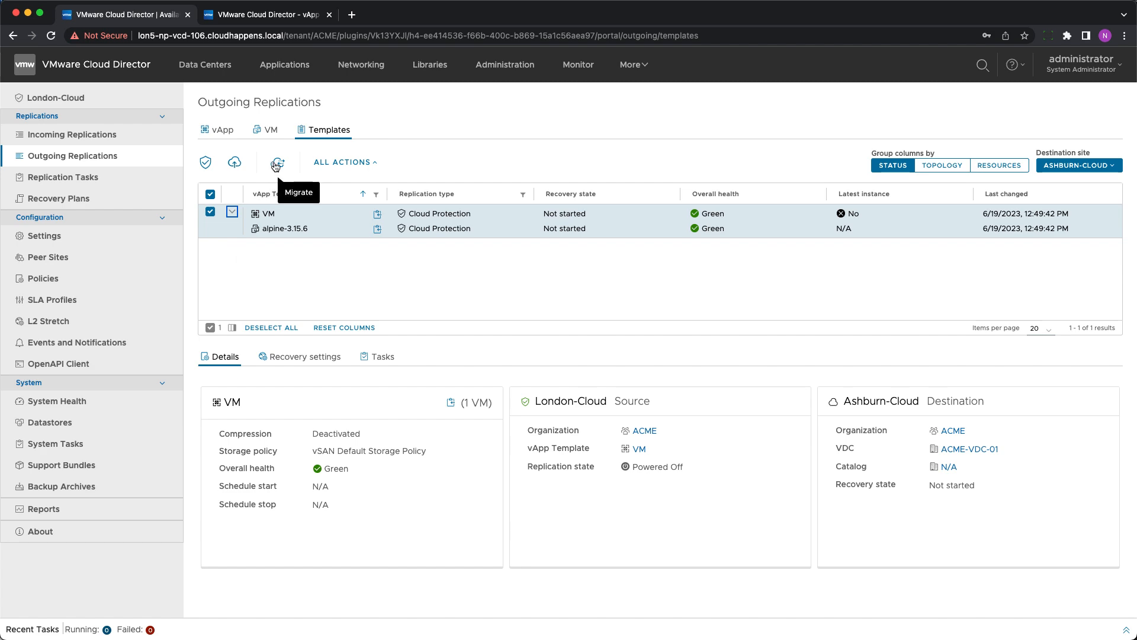
Step: Migrate the VM template to Ashburn-Cloud's Destination catalog through the wizard
left_click(277, 162)
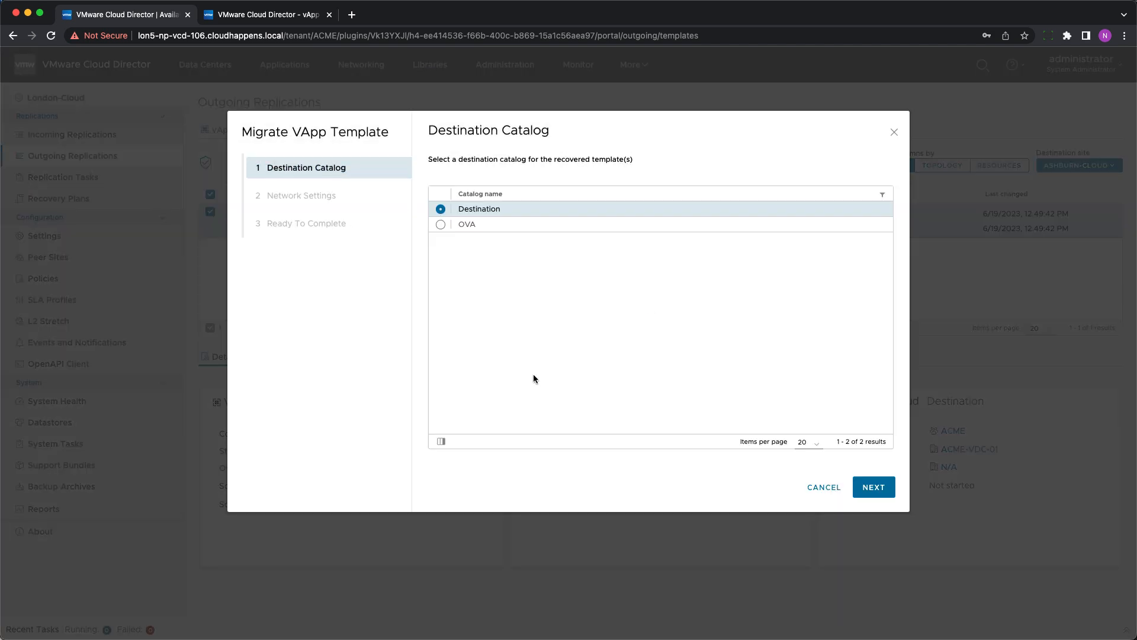
left_click(873, 487)
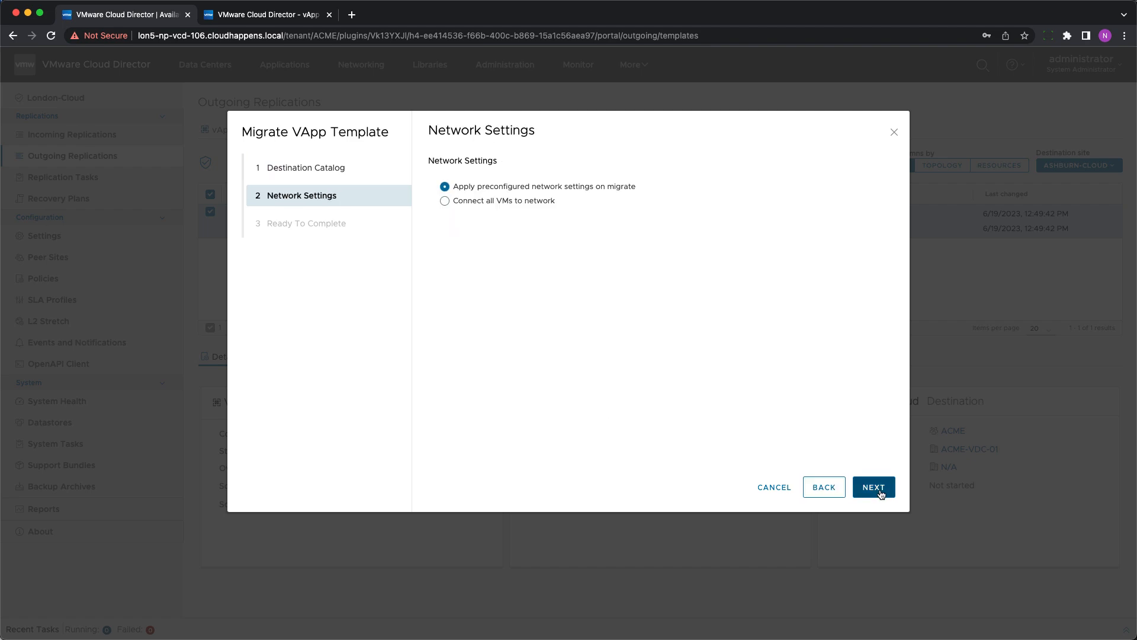
left_click(873, 486)
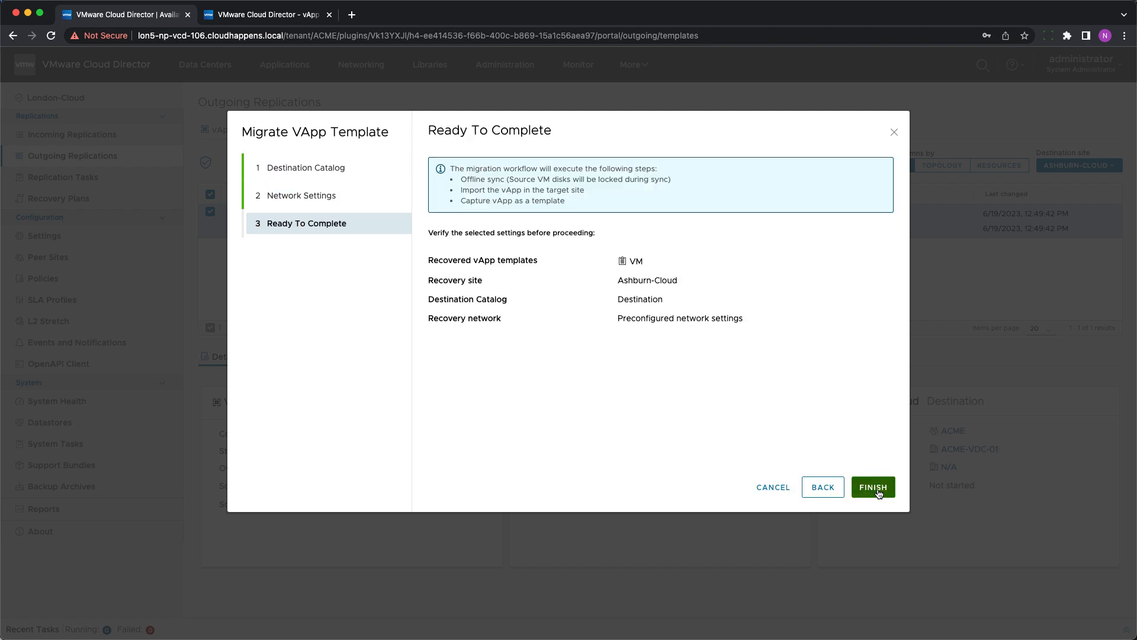
left_click(871, 487)
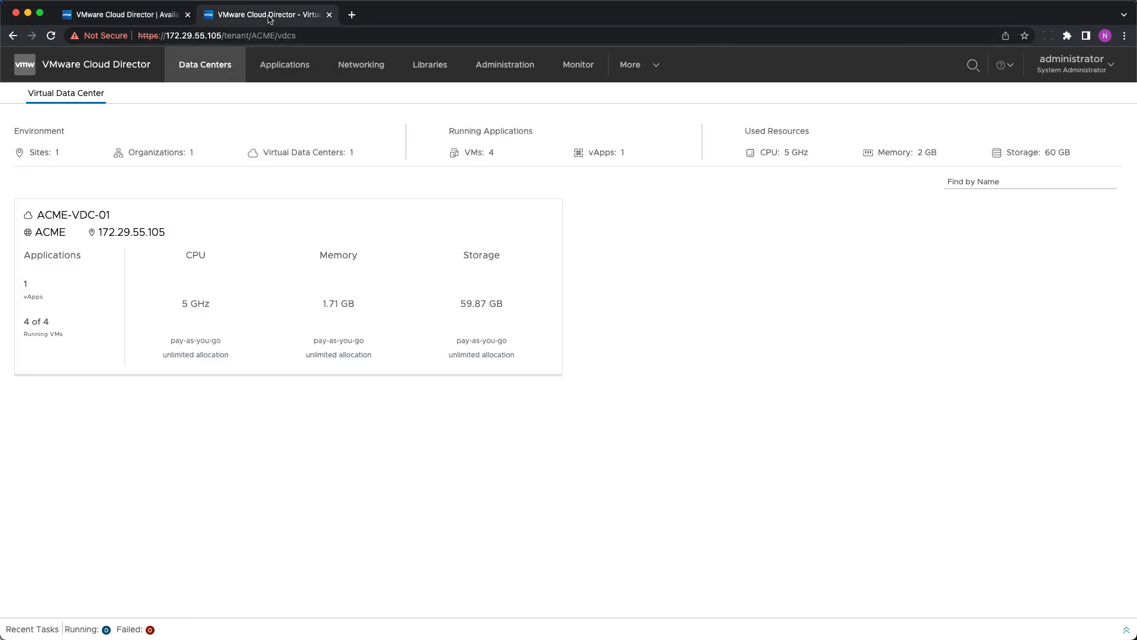
Step: Open the migrated VM template in the destination library and list its virtual machines
left_click(429, 64)
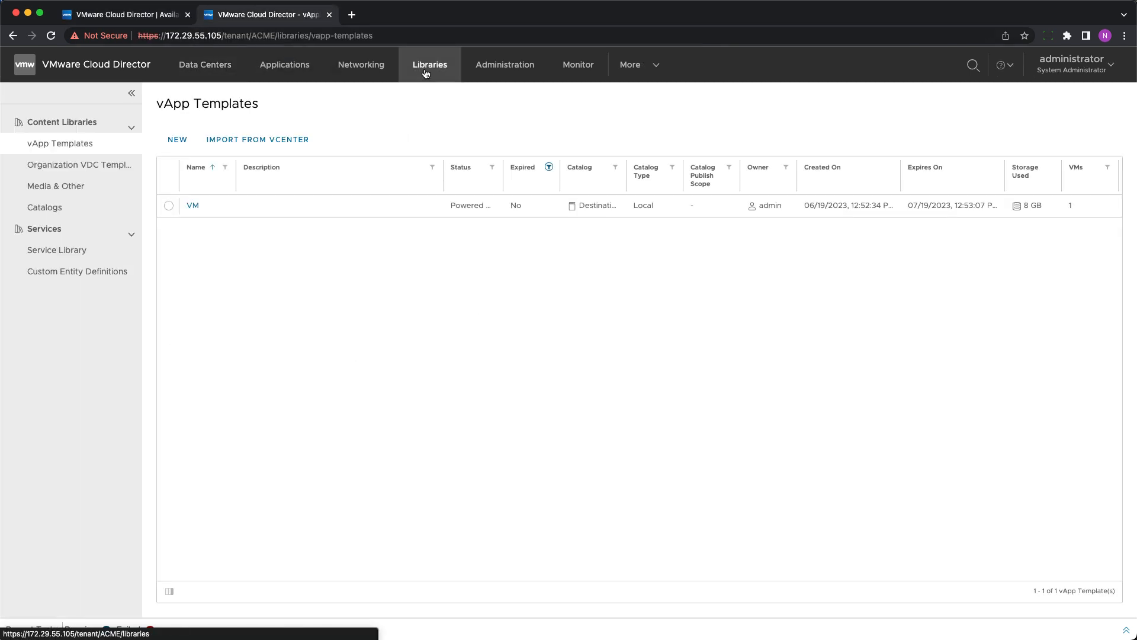
left_click(169, 205)
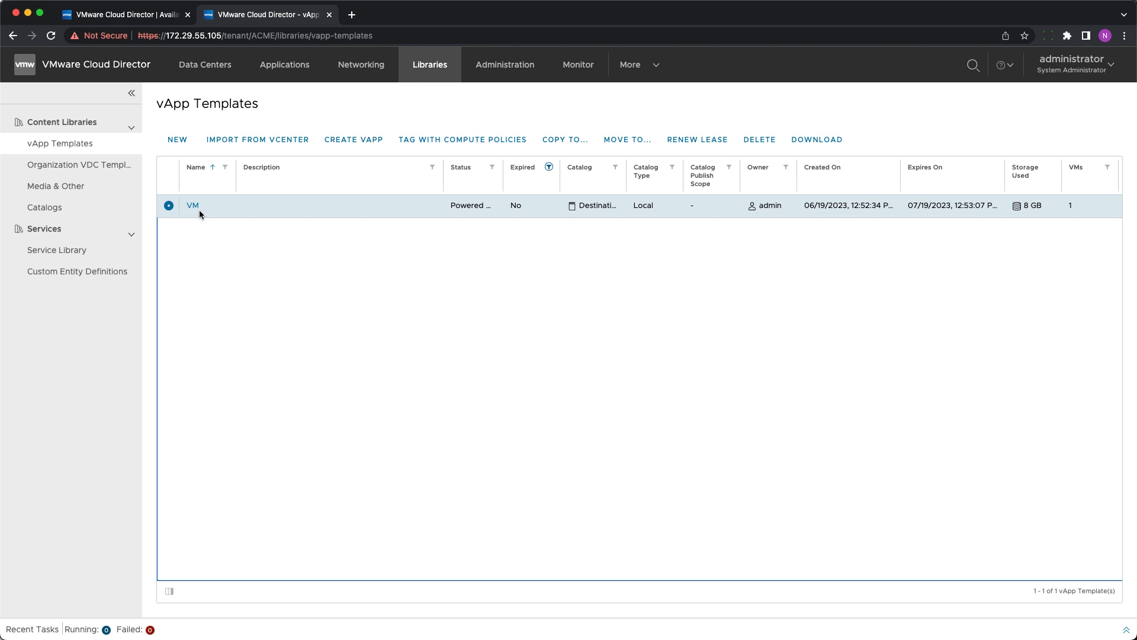
left_click(193, 205)
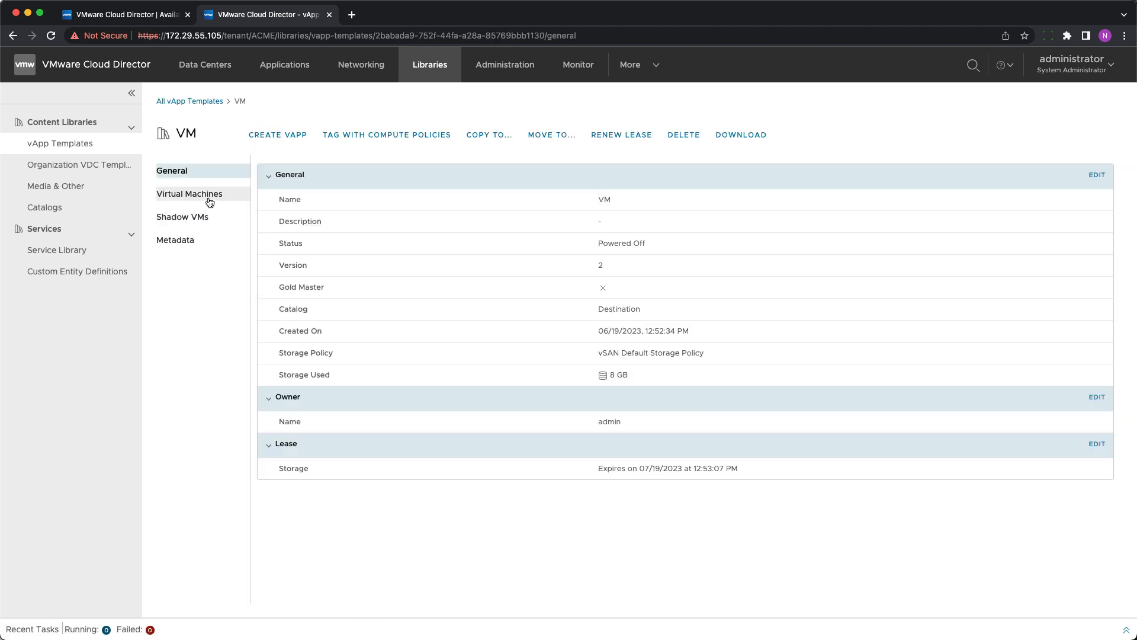
left_click(189, 194)
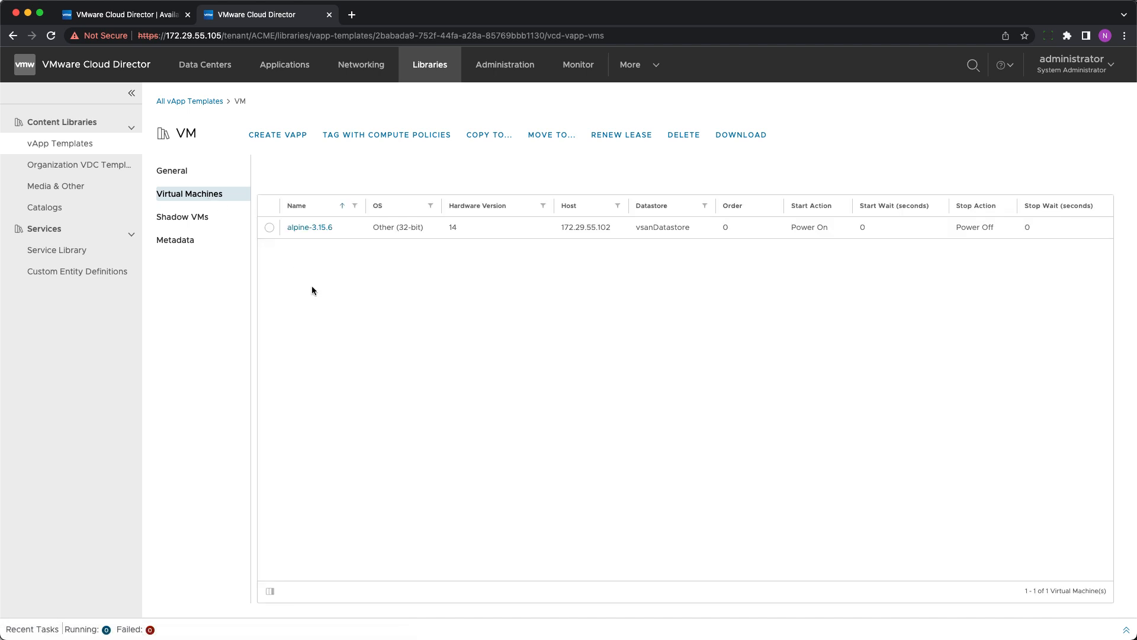
mouse_move(231, 102)
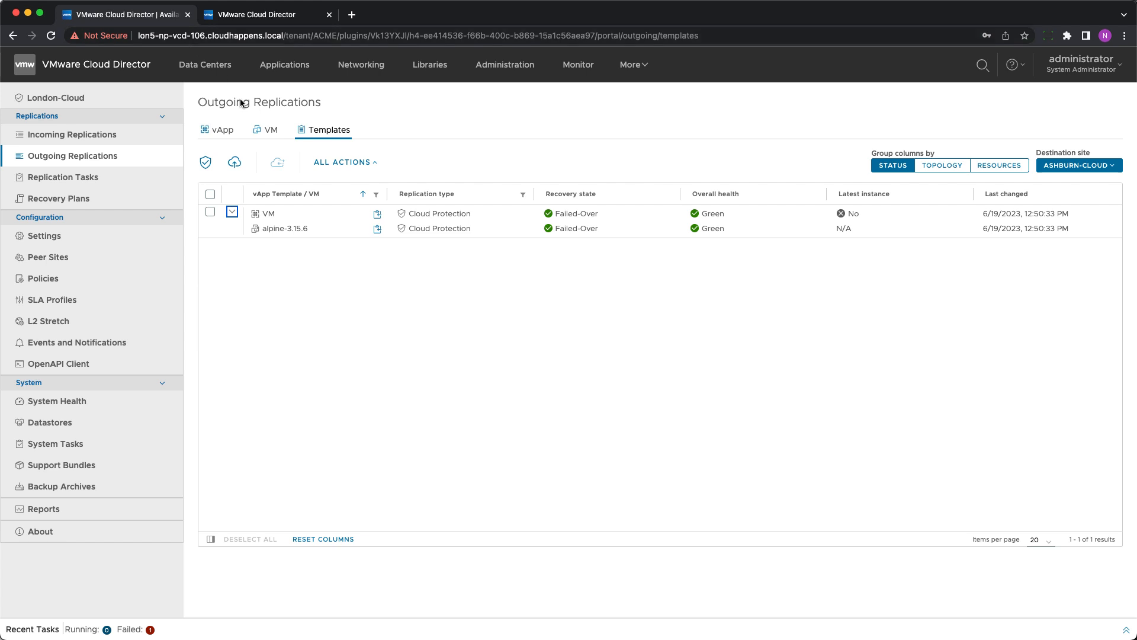
Step: On the source site, open ACME-VDC's powered-off alpine-3.15.6 VM details
left_click(205, 64)
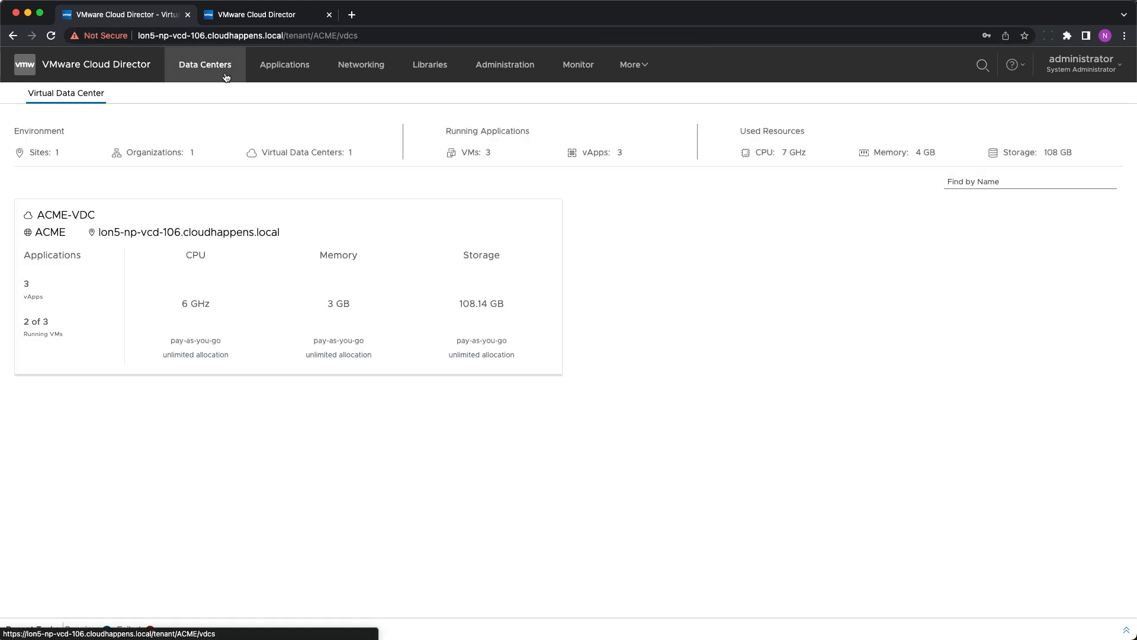
left_click(73, 215)
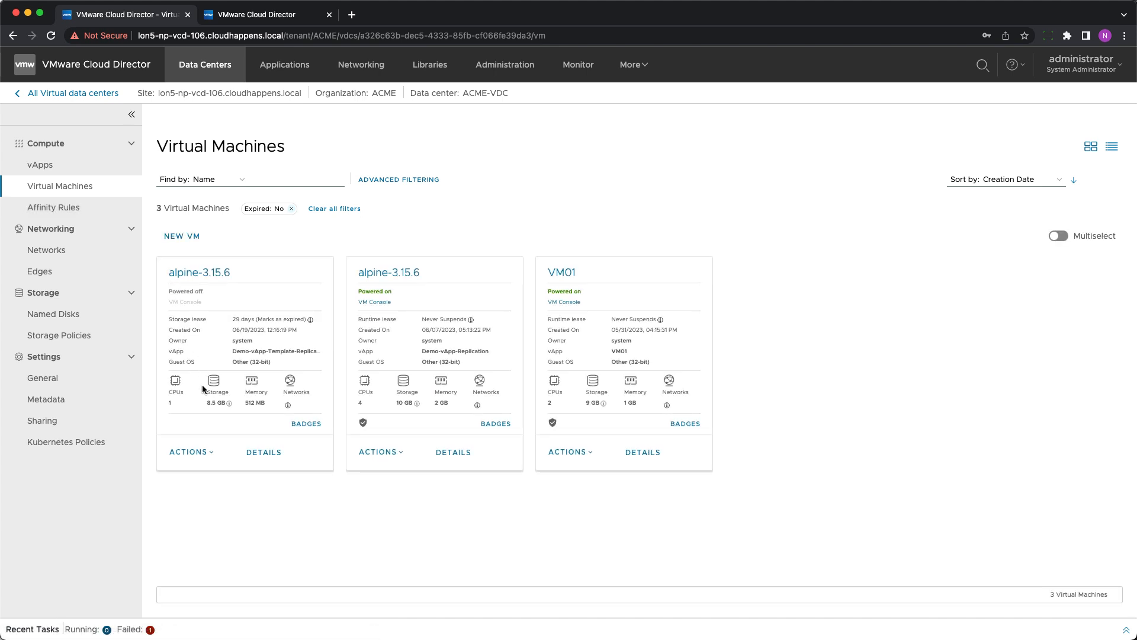
left_click(40, 164)
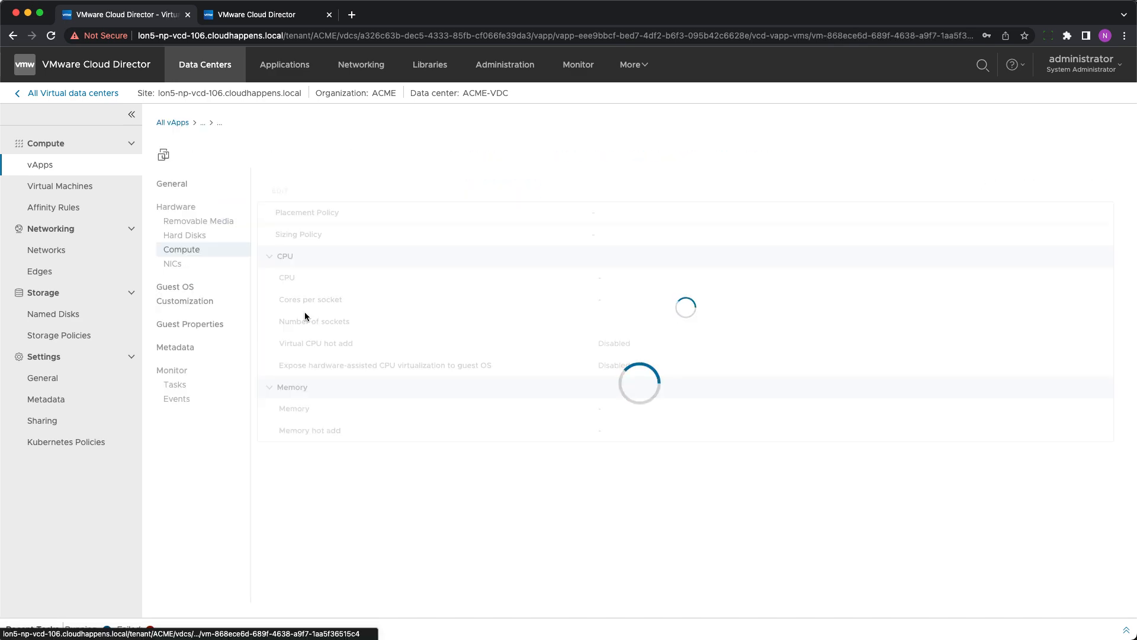
Step: Set the VM to 2 CPUs and 1 GB memory, save, and return to the vApps list
left_click(279, 205)
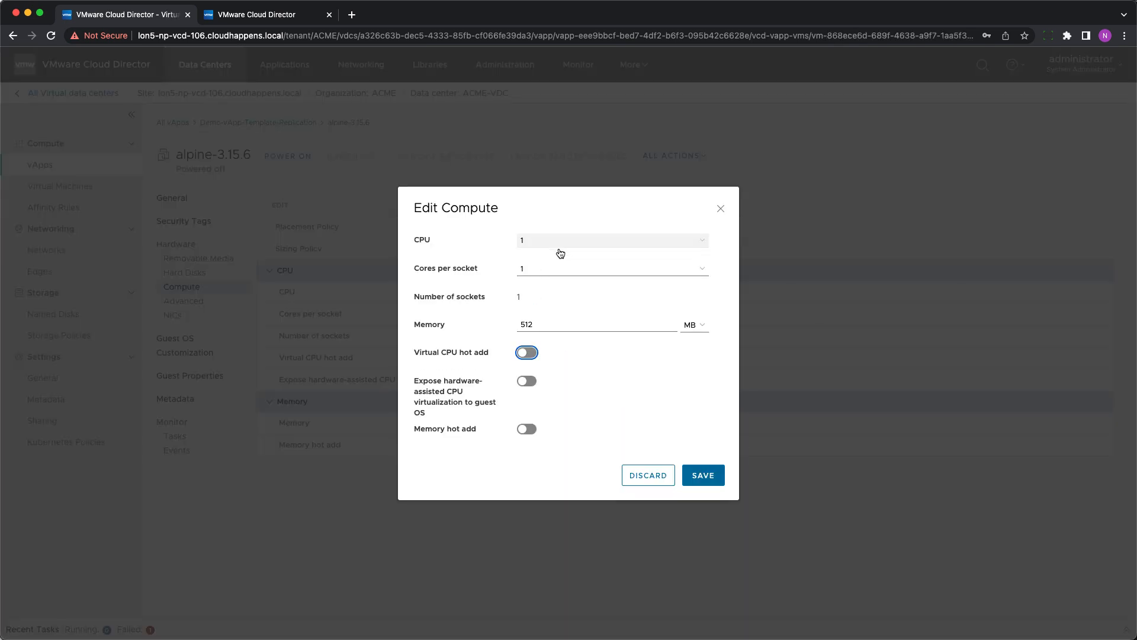
type("1")
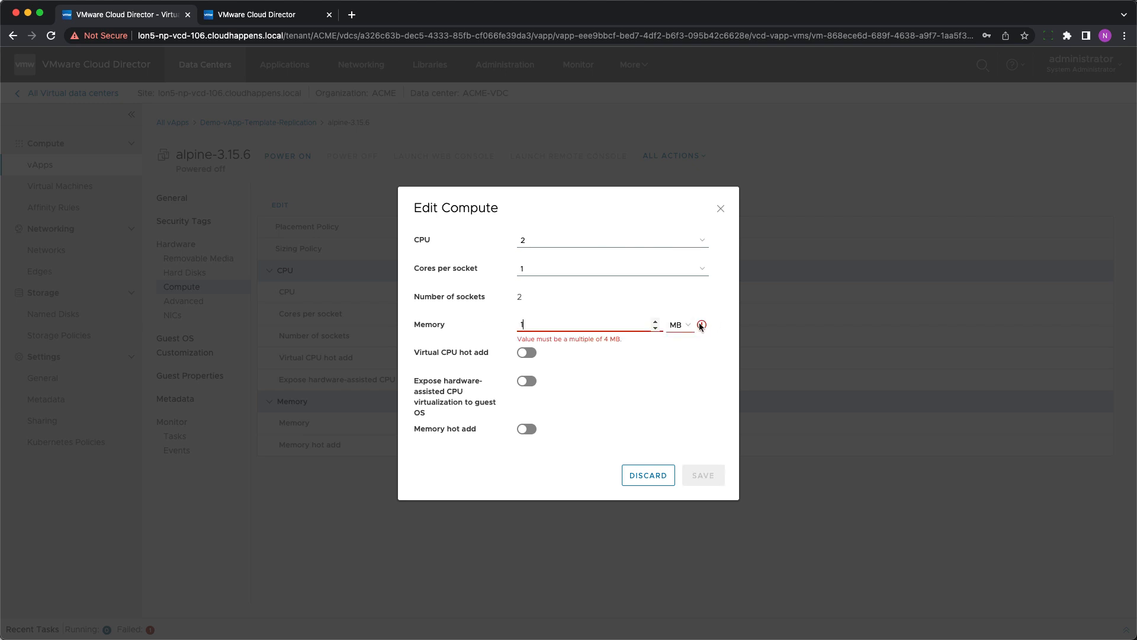
left_click(678, 325)
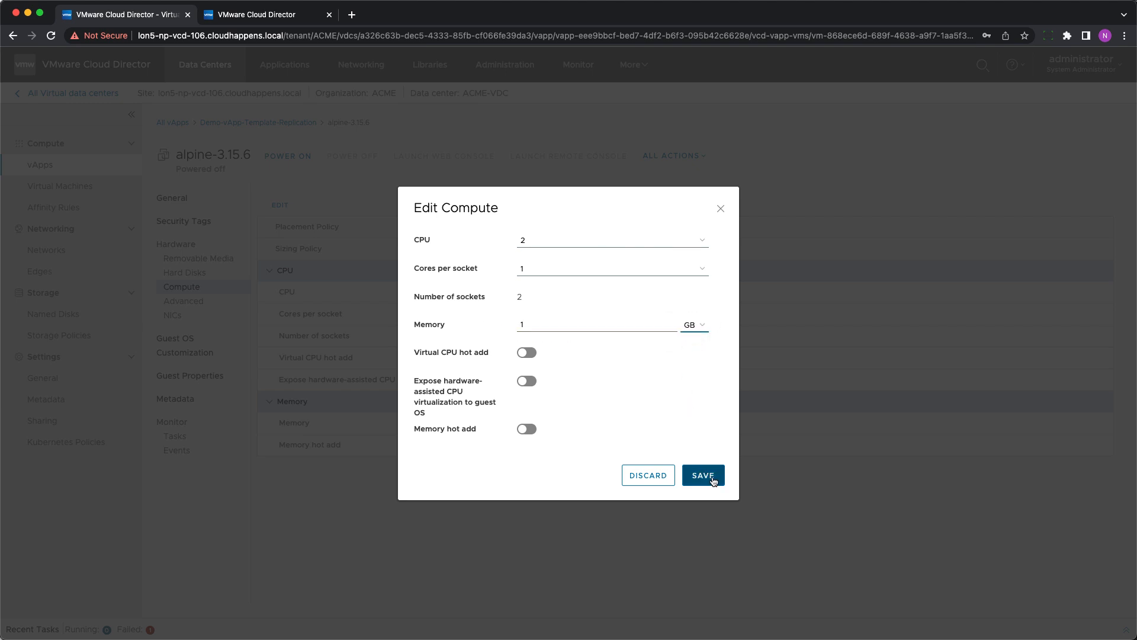
left_click(703, 475)
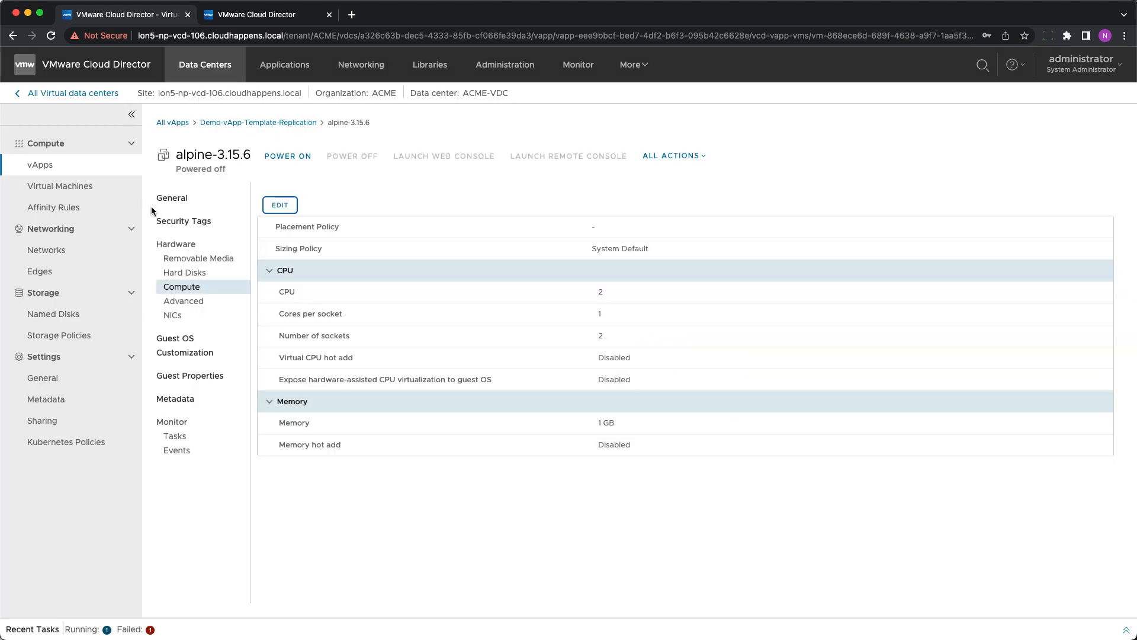
left_click(172, 122)
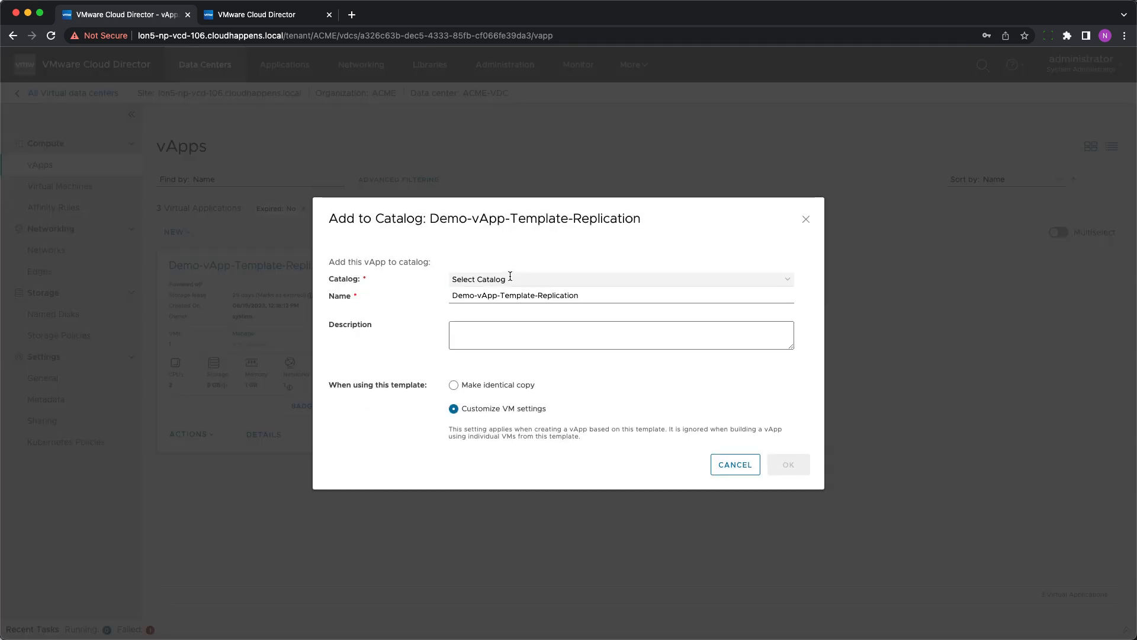
Step: Add the vApp to the ACME catalog, overwriting the VM item
left_click(619, 278)
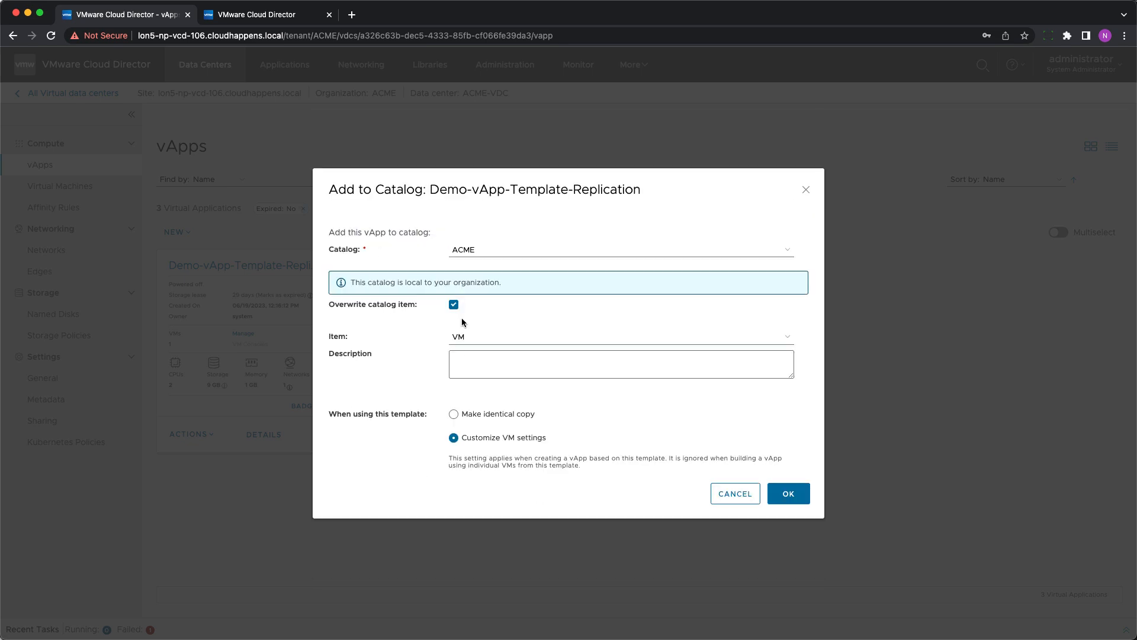
left_click(788, 493)
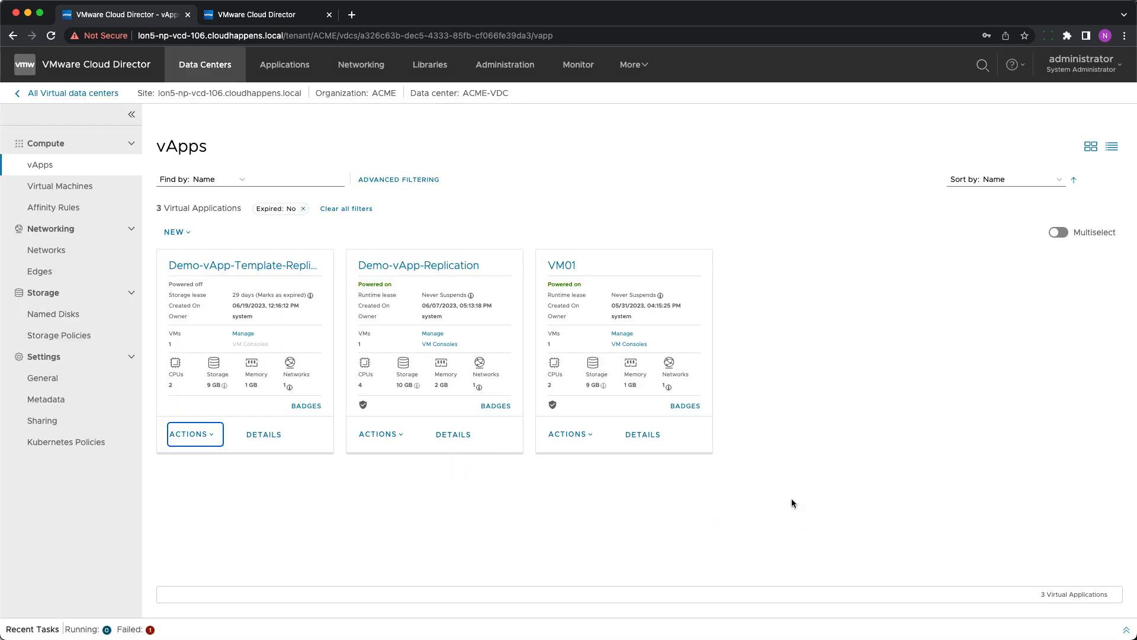
mouse_move(631, 79)
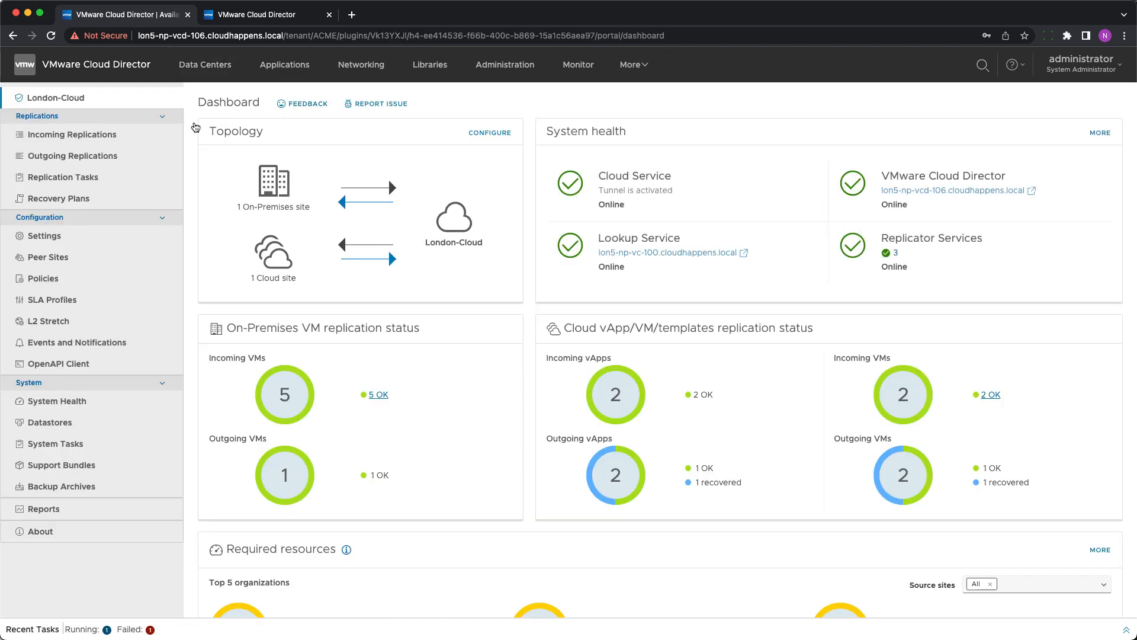
Step: Review the re-failed-over template in Outgoing Replications > Templates, then go to Ashburn's Cloud Director
left_click(71, 156)
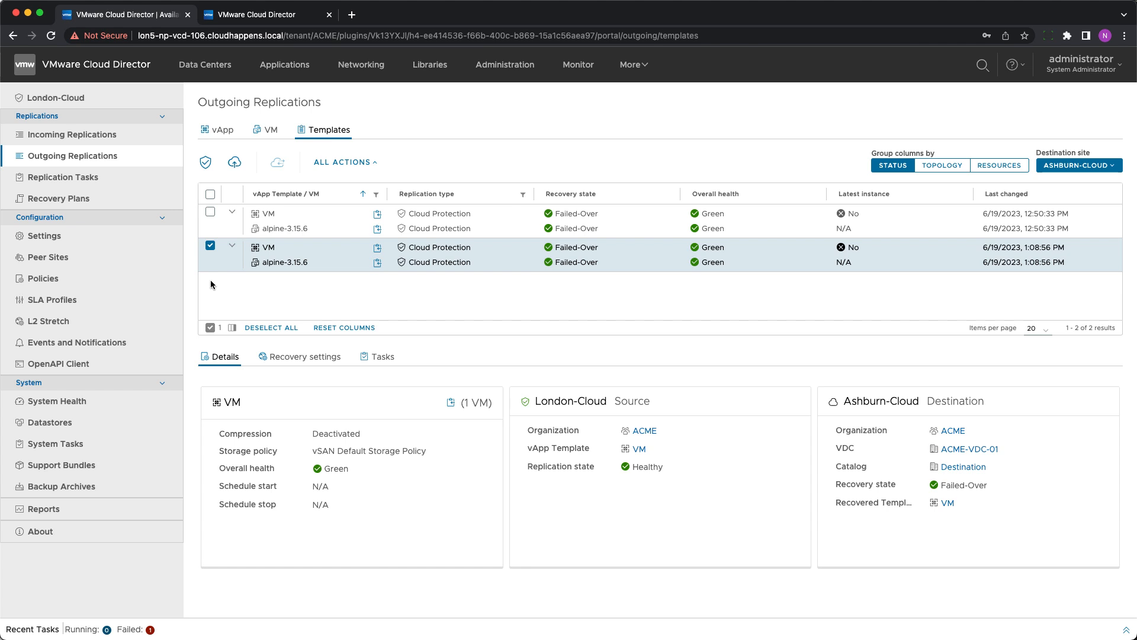
left_click(211, 193)
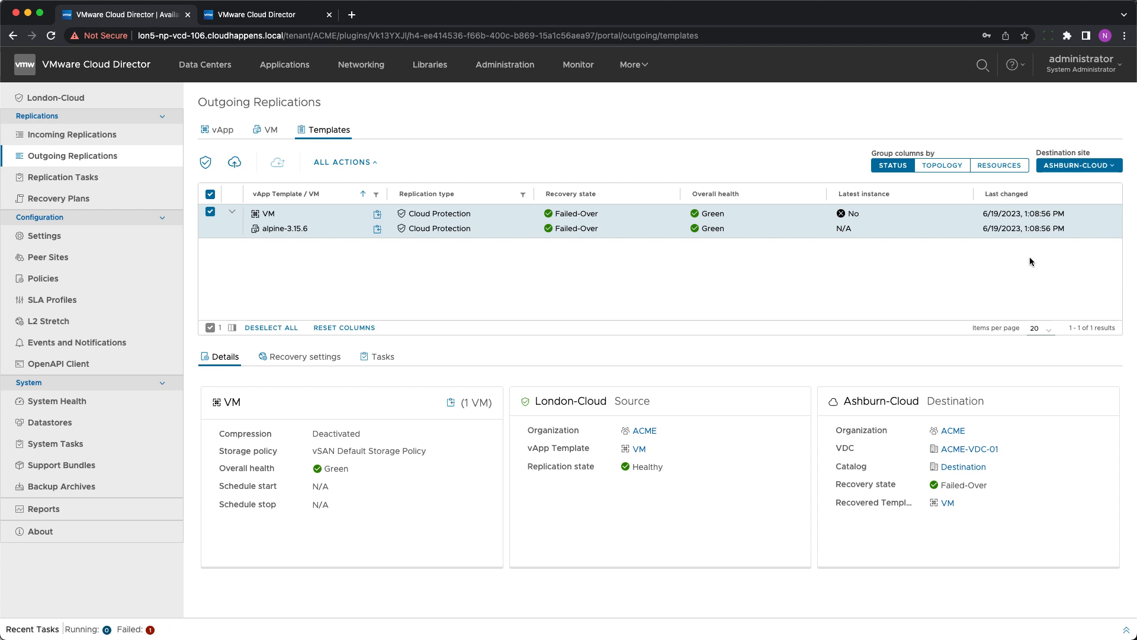
left_click(265, 14)
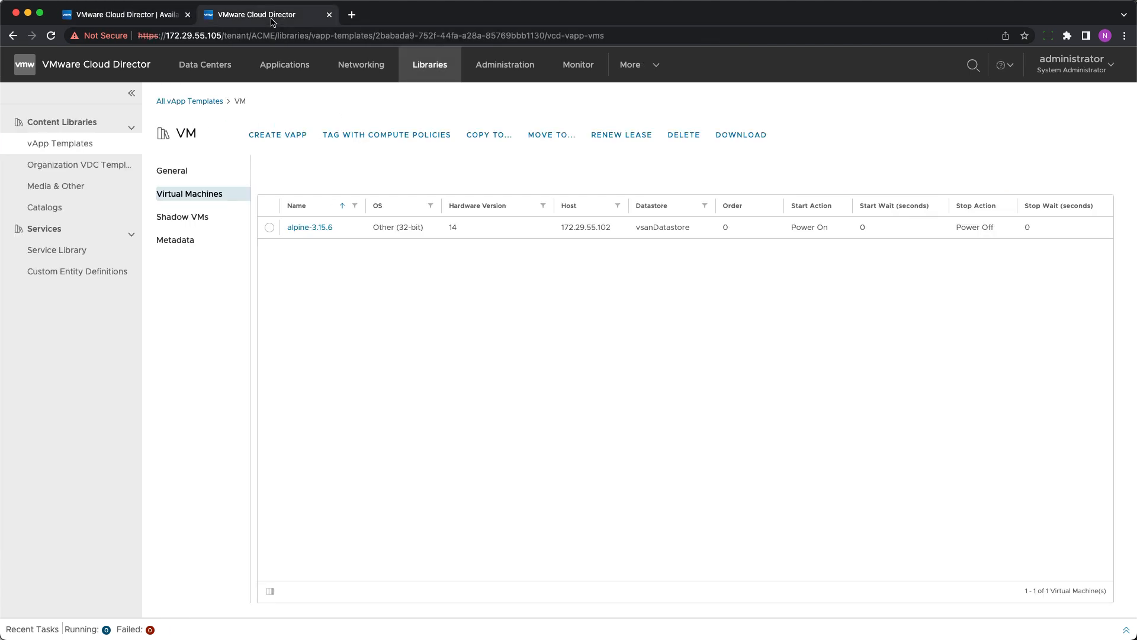
Step: Check that VM (1)'s alpine-3.15.6 VM shows 2 CPUs and 1 GB memory under Hardware > Compute
left_click(190, 100)
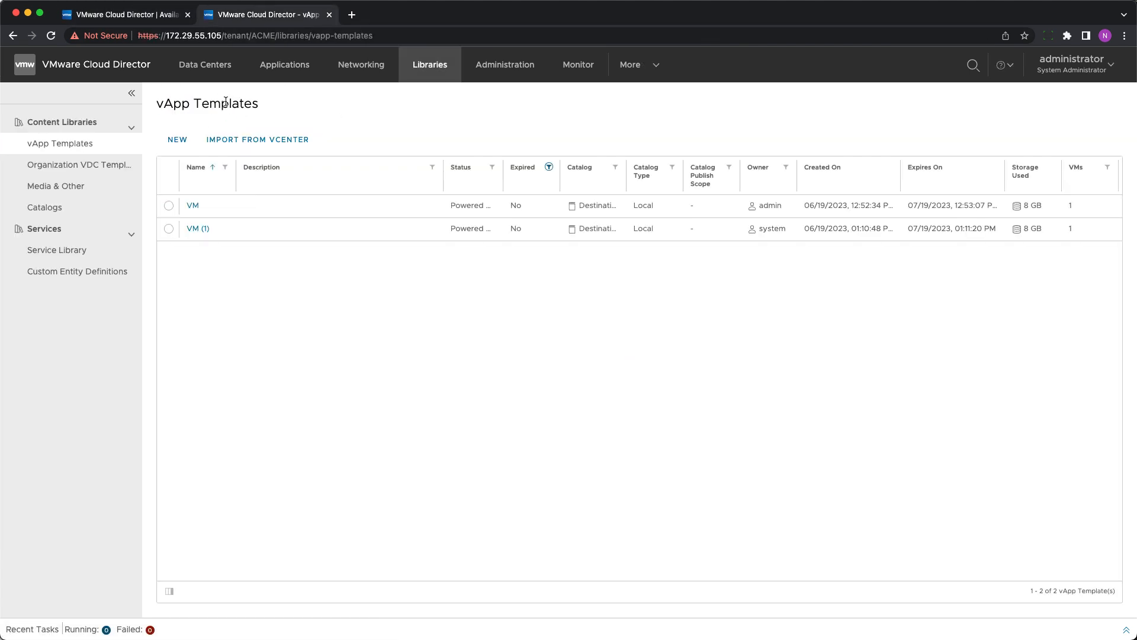
mouse_move(208, 245)
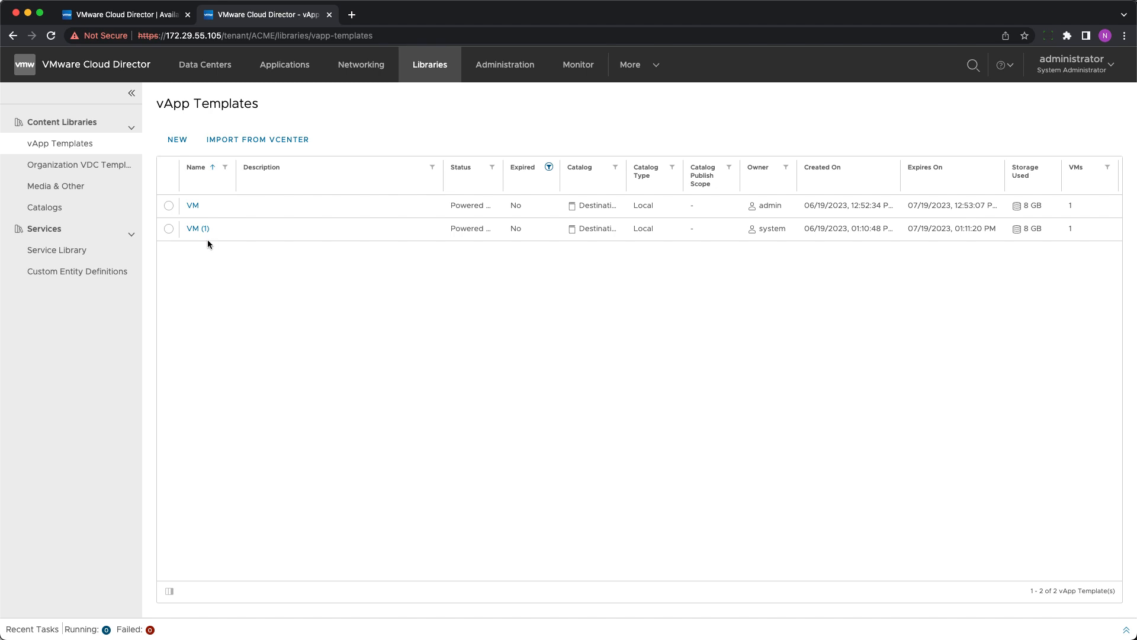
left_click(198, 229)
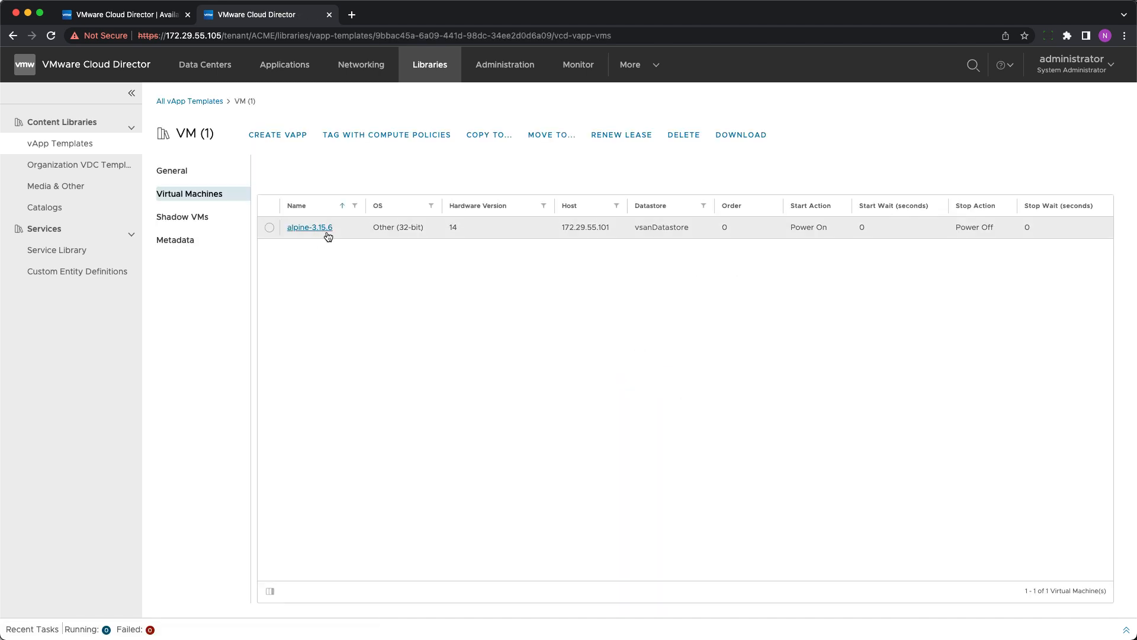
left_click(308, 227)
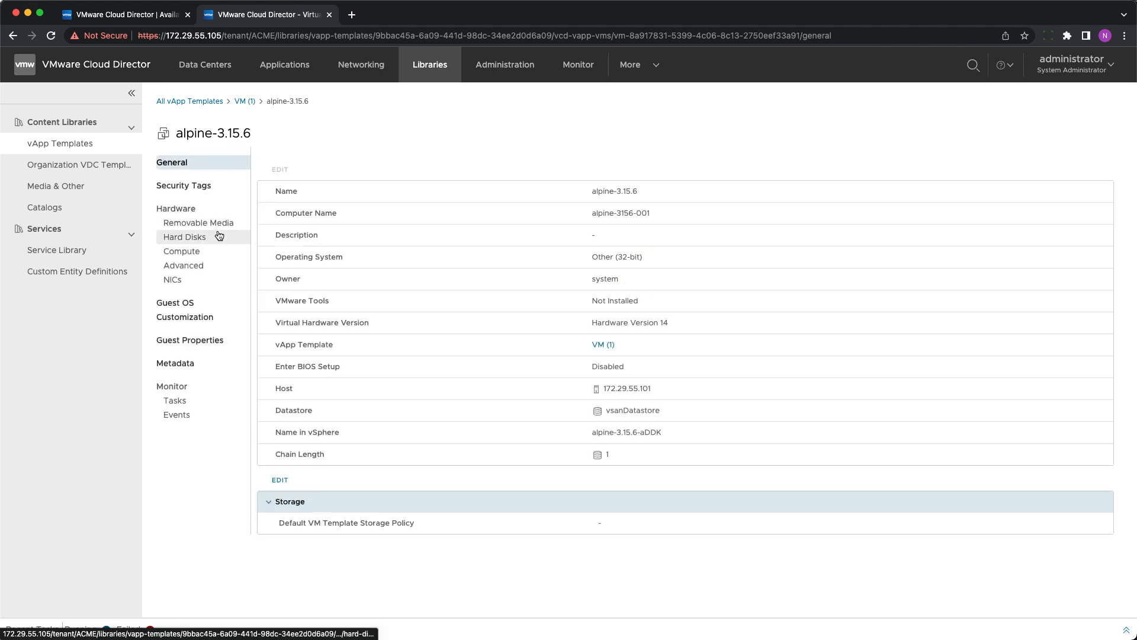
left_click(181, 251)
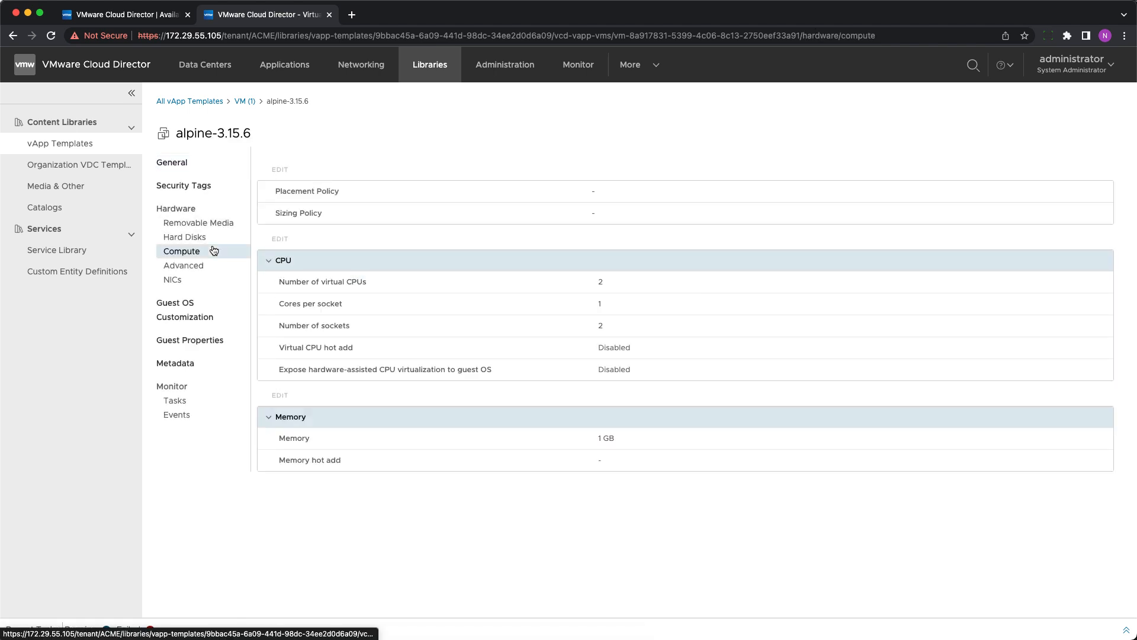